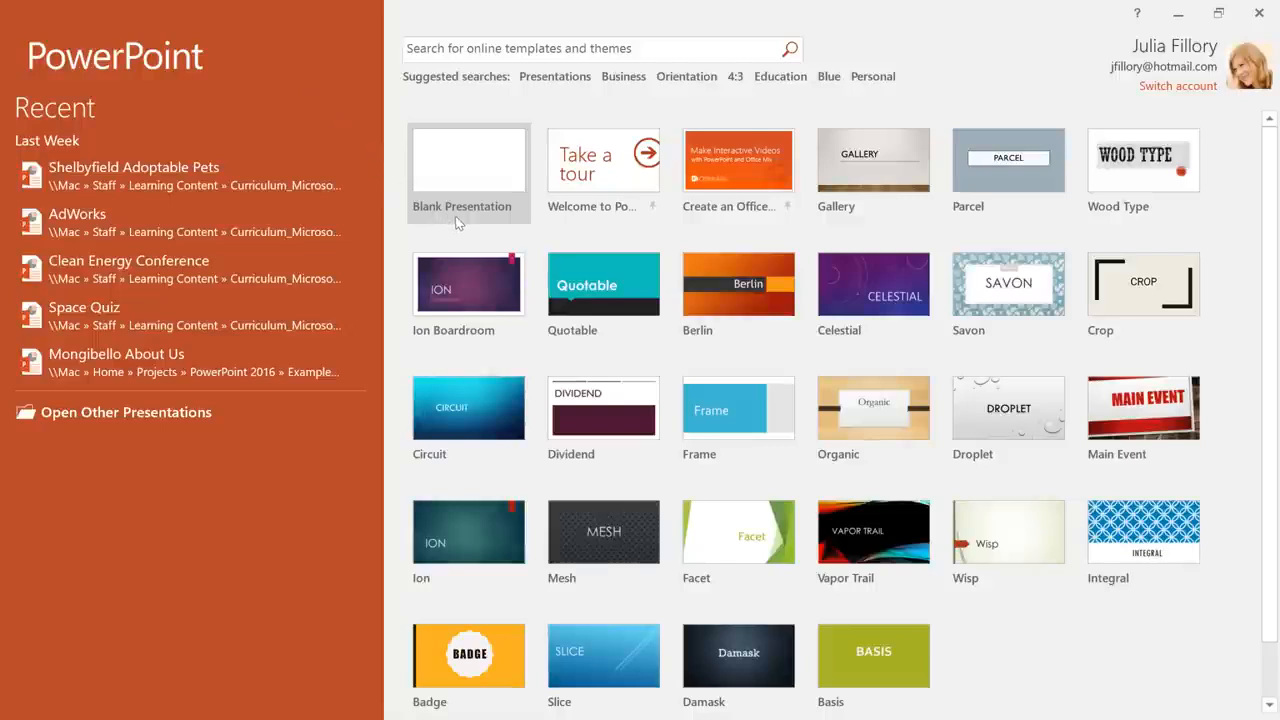
mouse_move(460, 220)
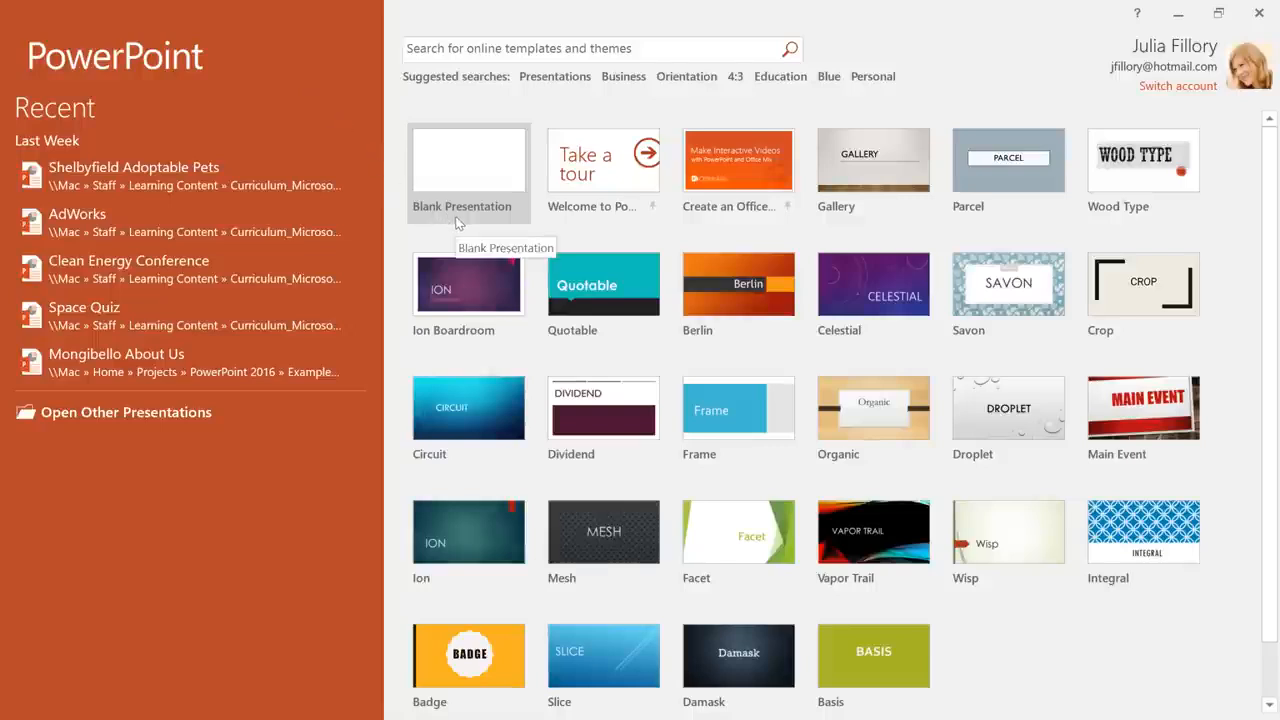
Step: Start a new blank presentation from the start screen
left_click(468, 170)
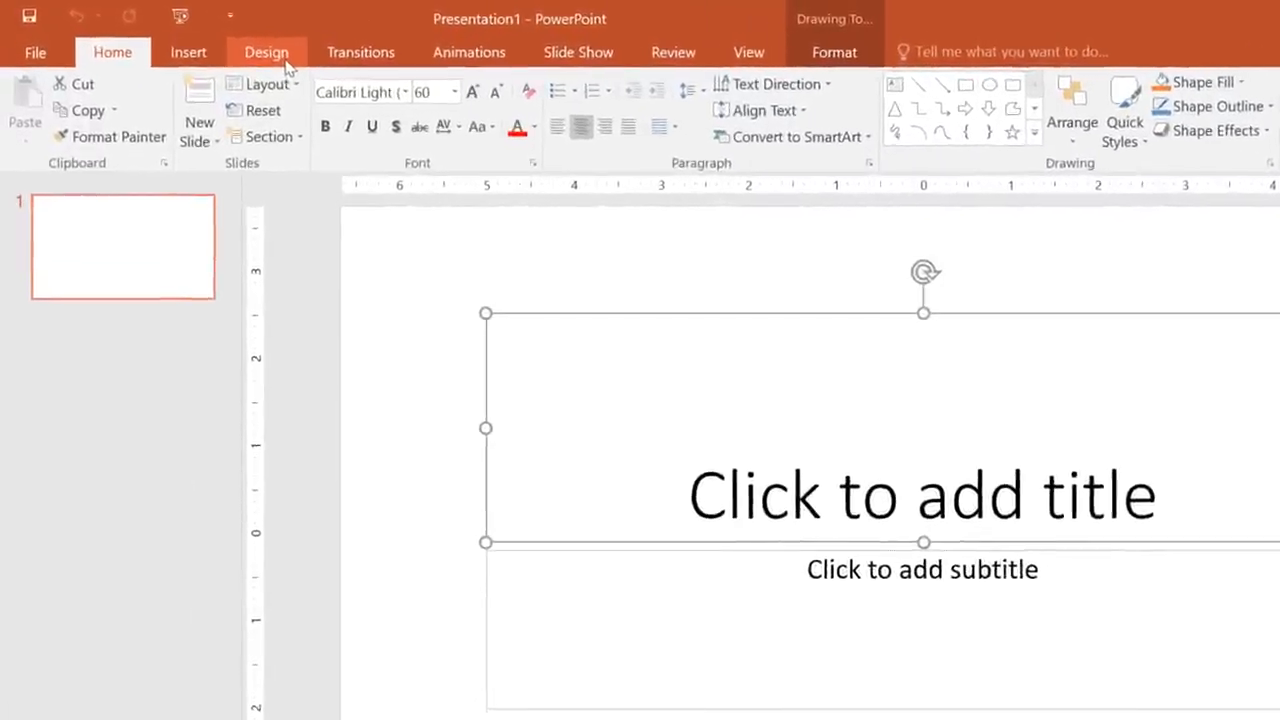
left_click(188, 52)
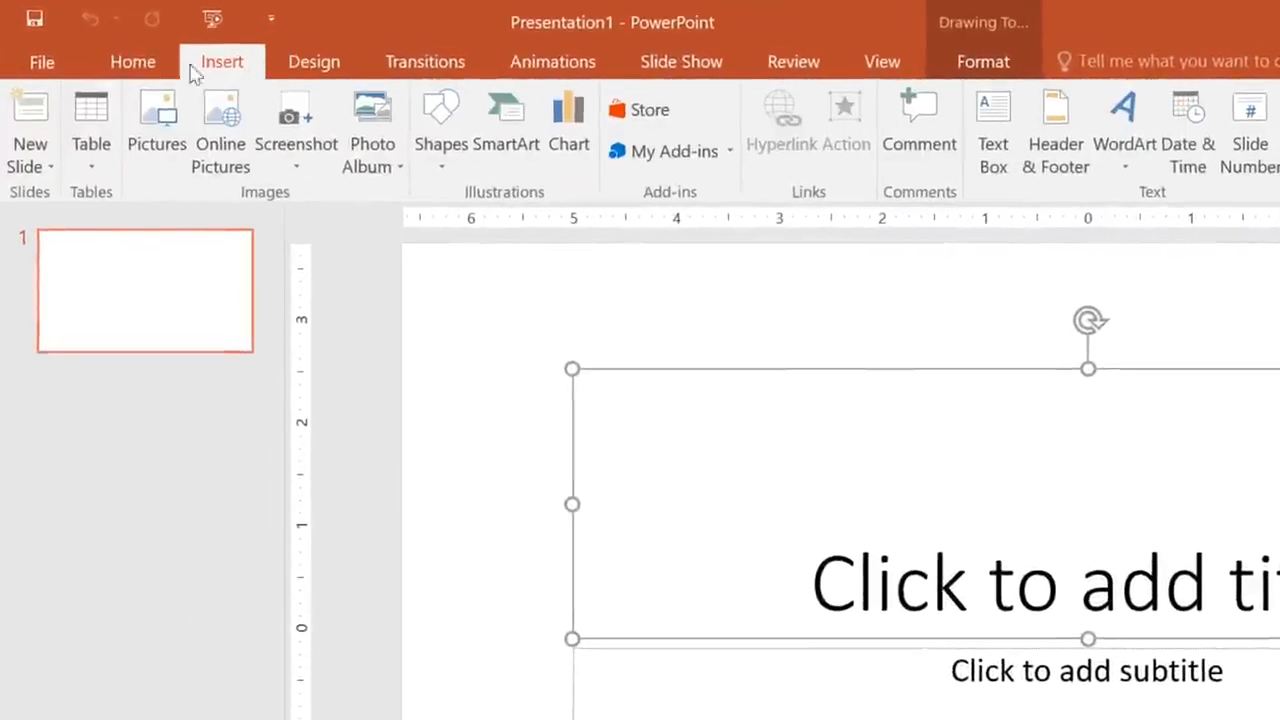
left_click(136, 62)
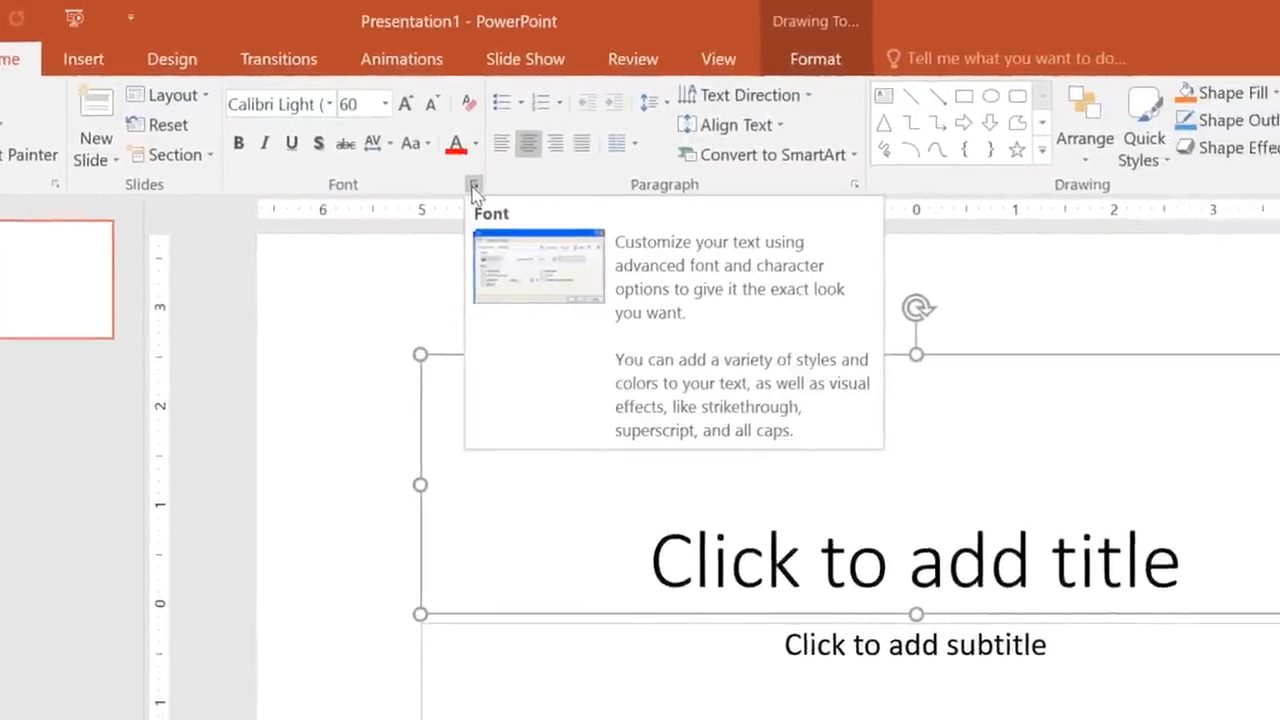
left_click(474, 184)
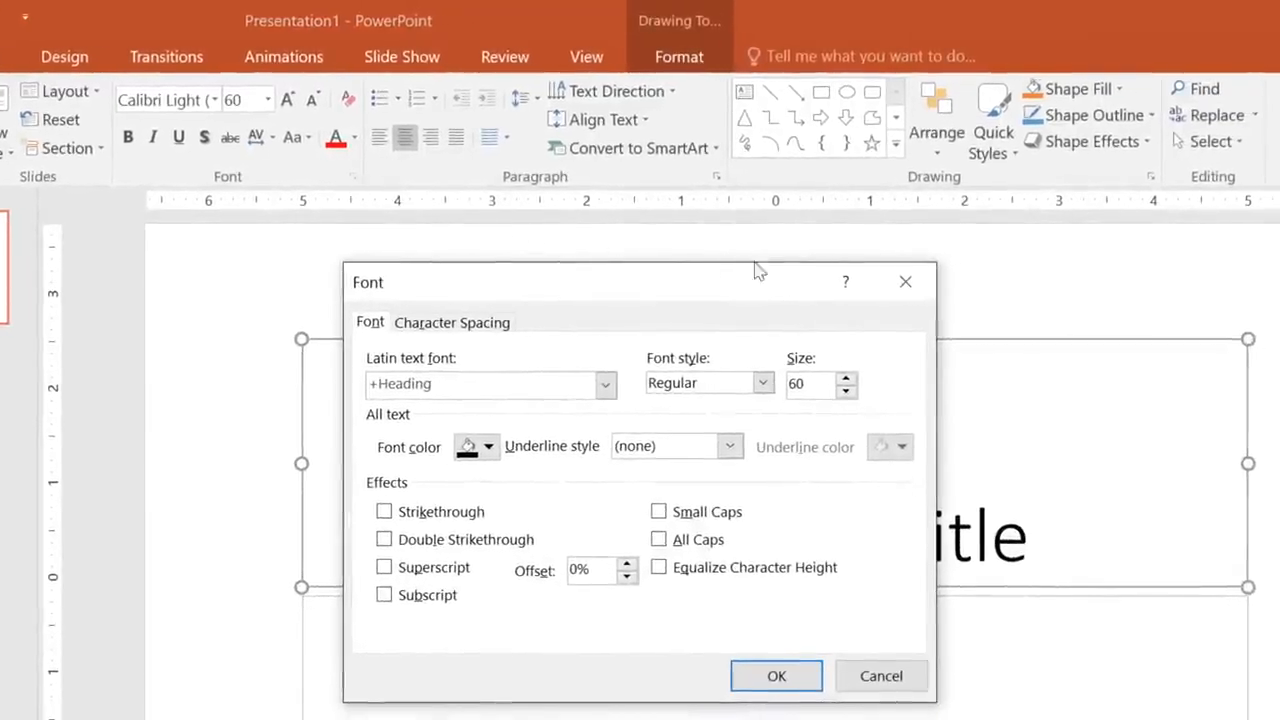
left_click(776, 676)
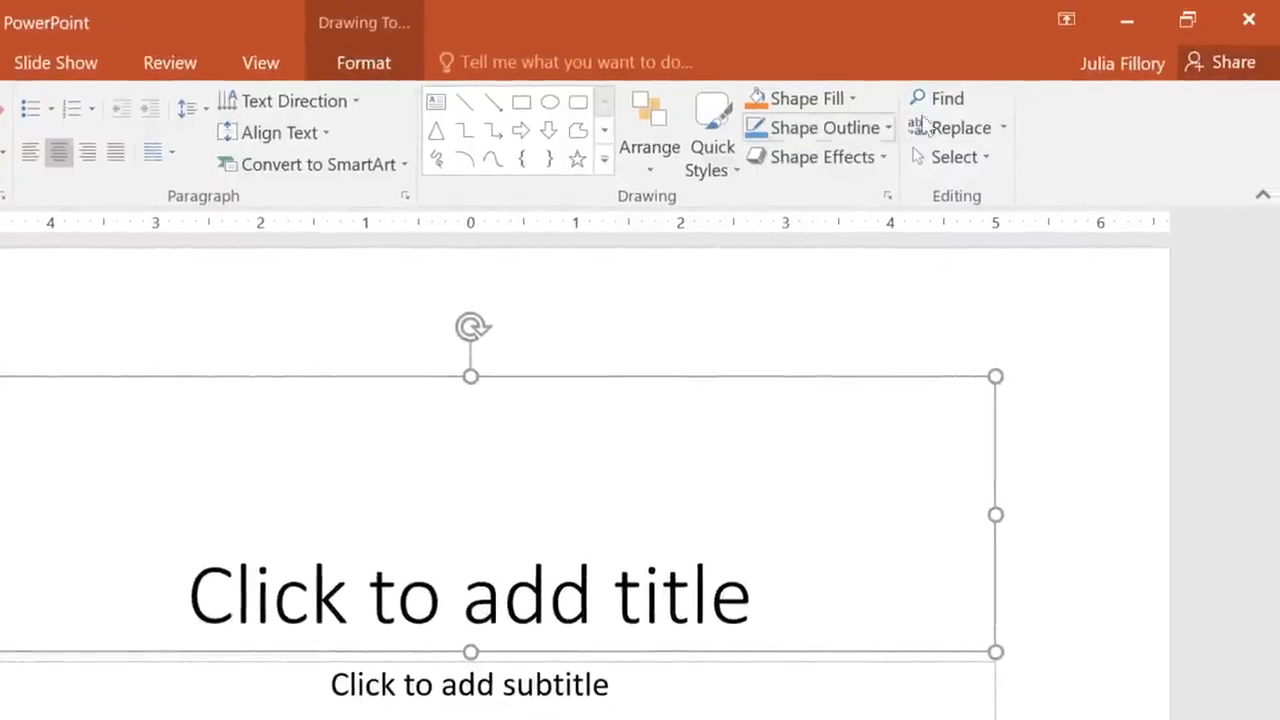
mouse_move(1066, 20)
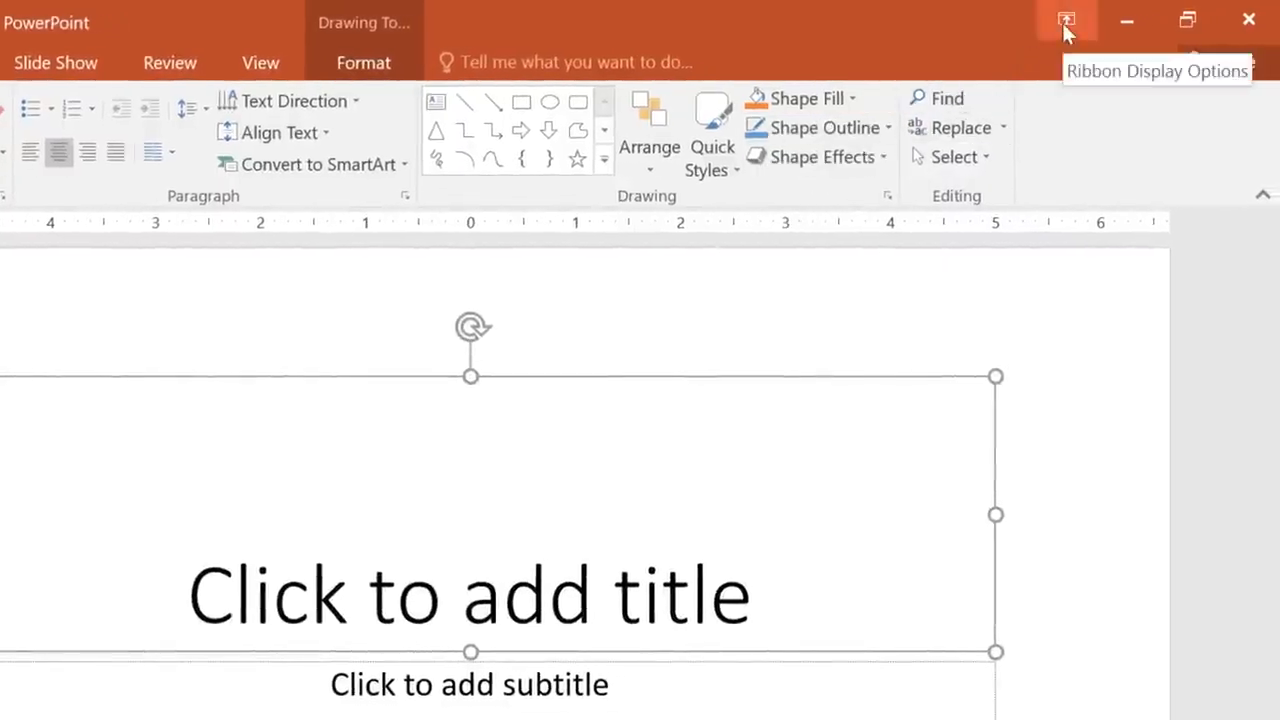
Step: Set Ribbon Display Options to Show Tabs, then view and close the account details
left_click(1066, 20)
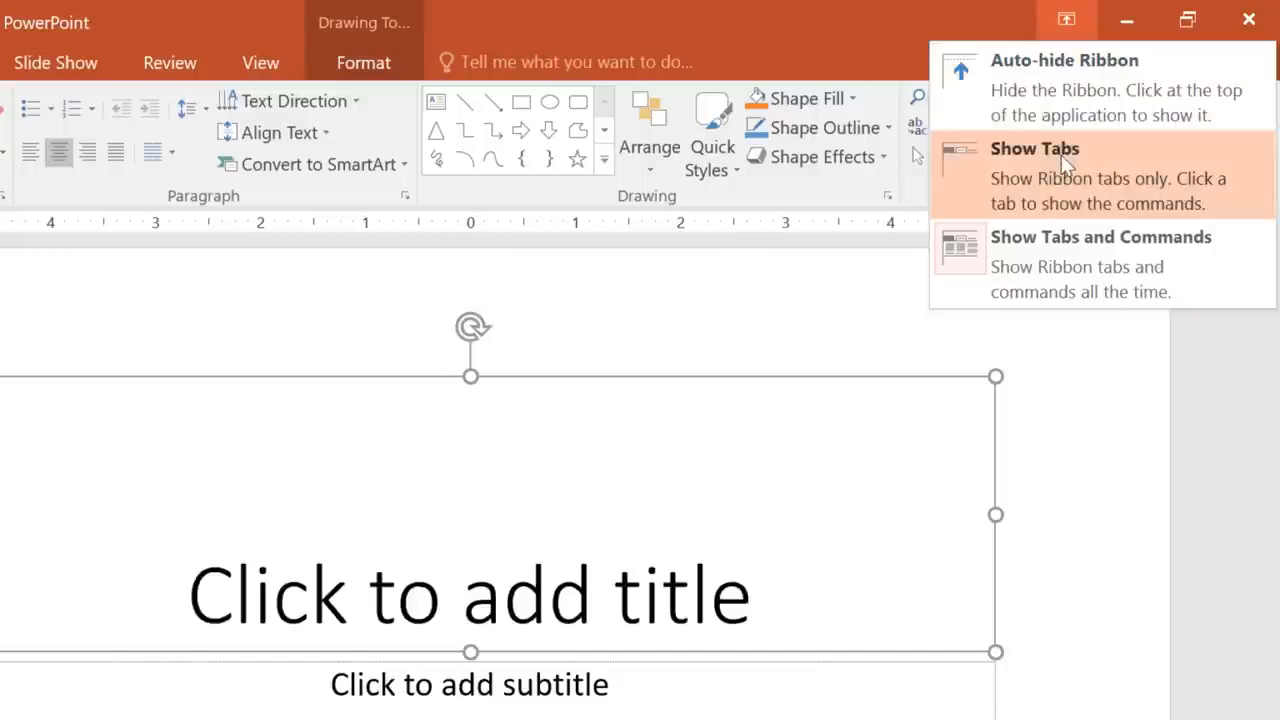
left_click(1036, 148)
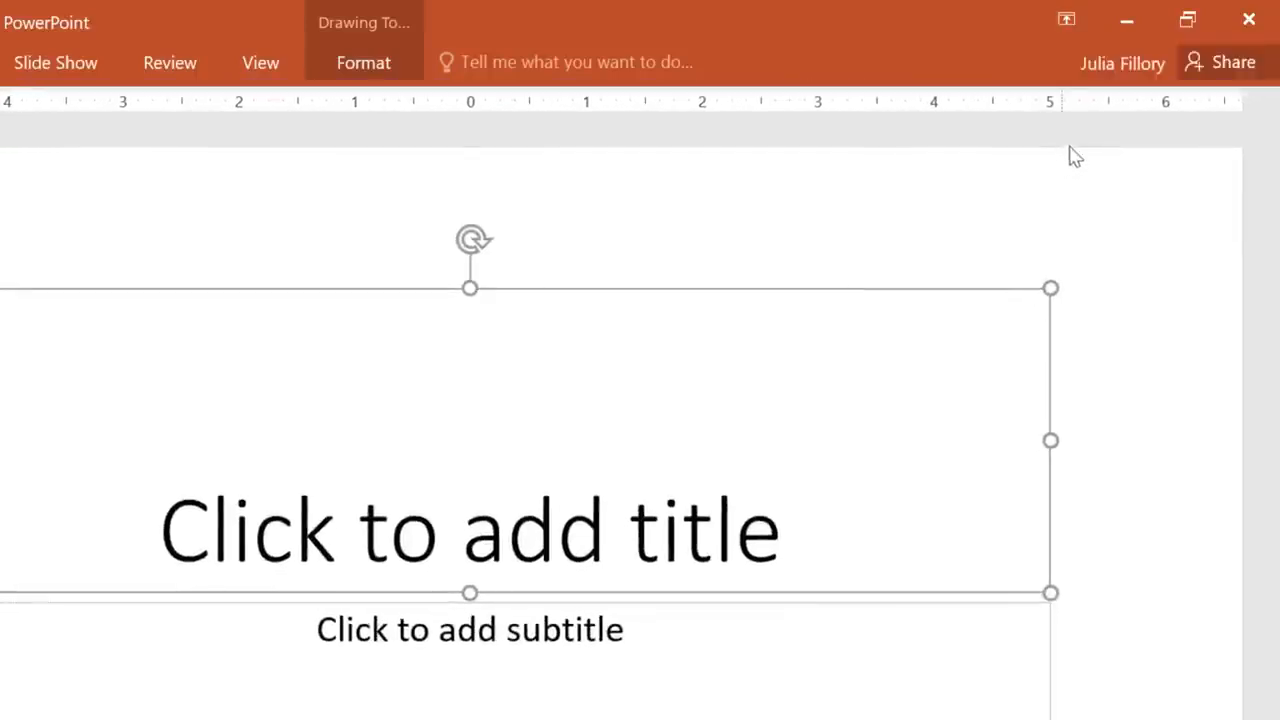
mouse_move(1122, 62)
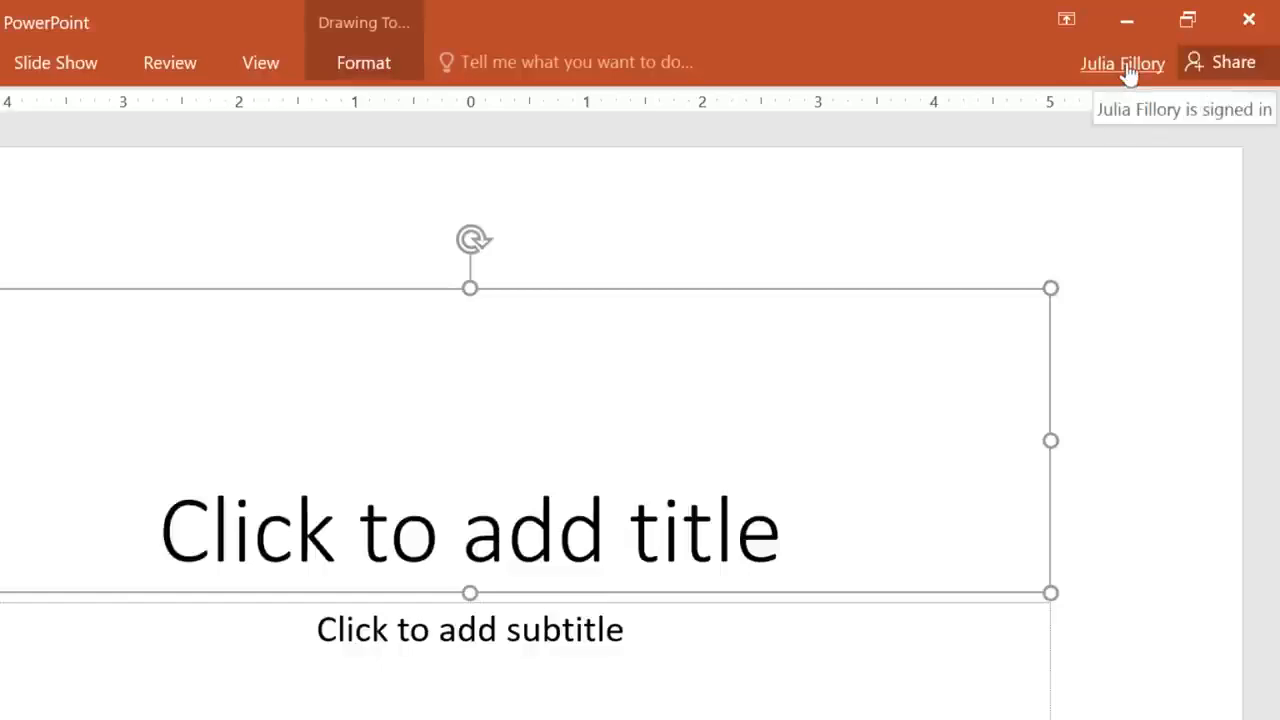
left_click(1122, 62)
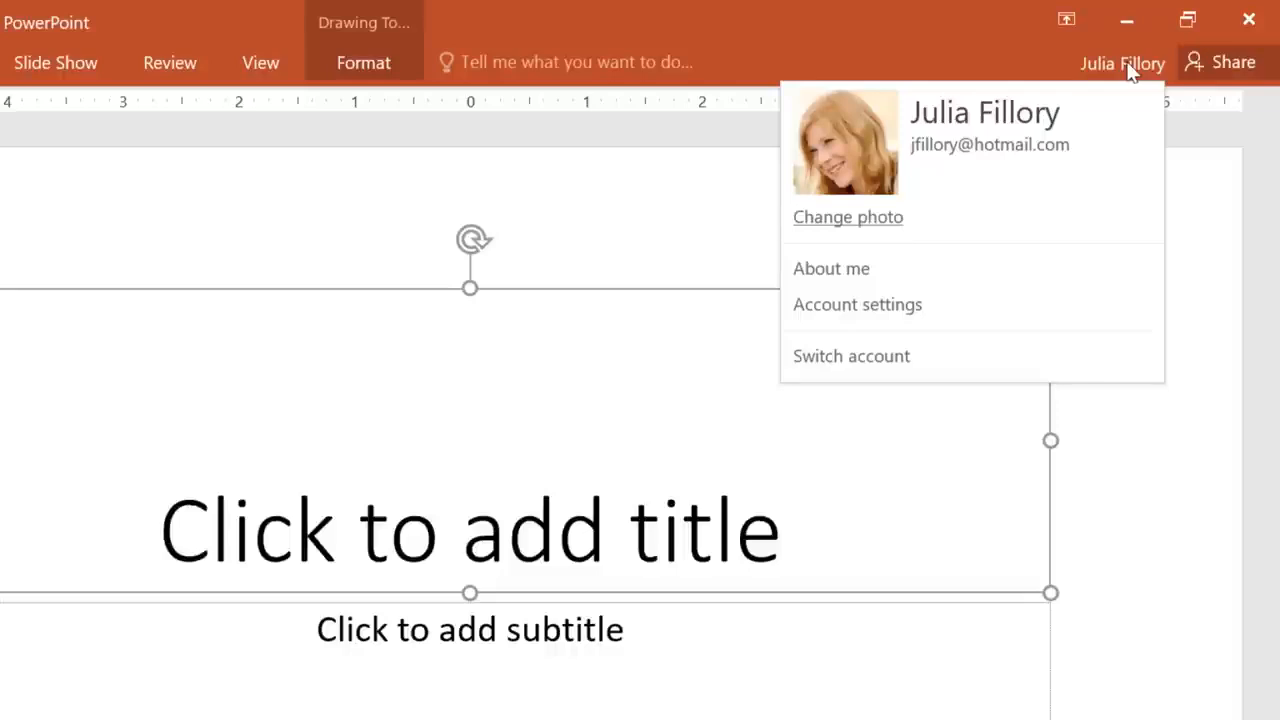
left_click(1122, 62)
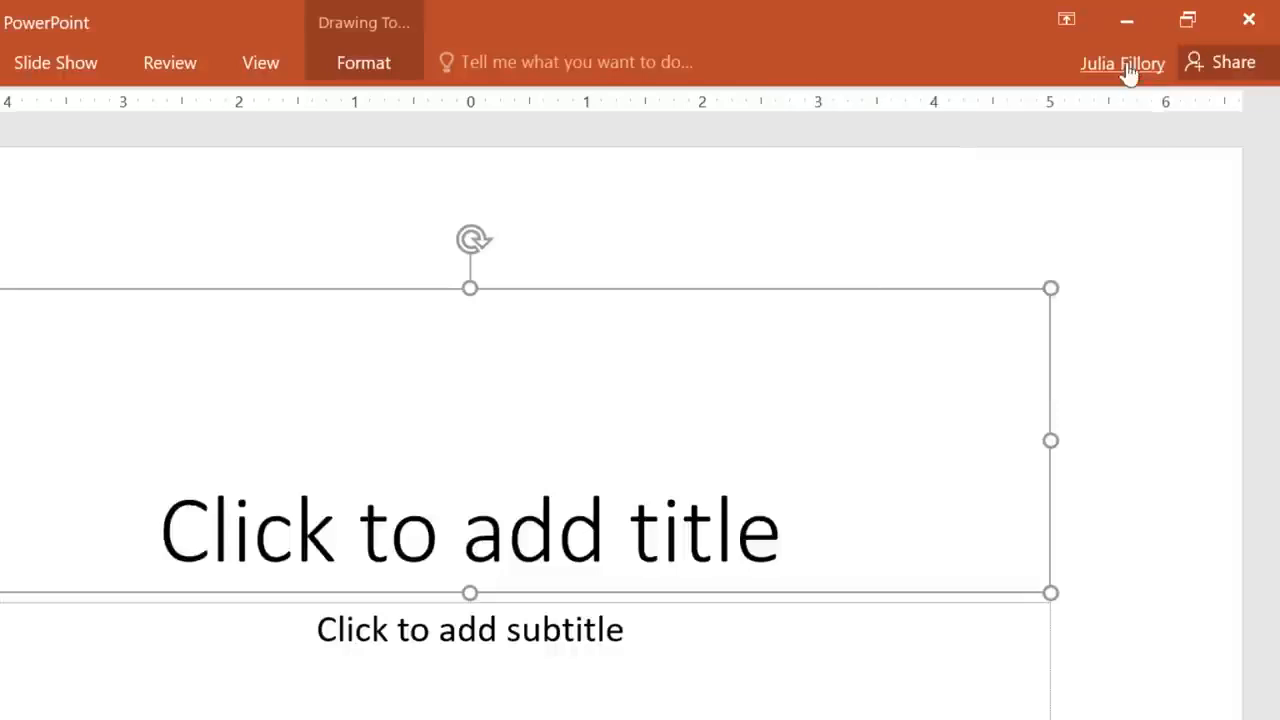
mouse_move(824, 78)
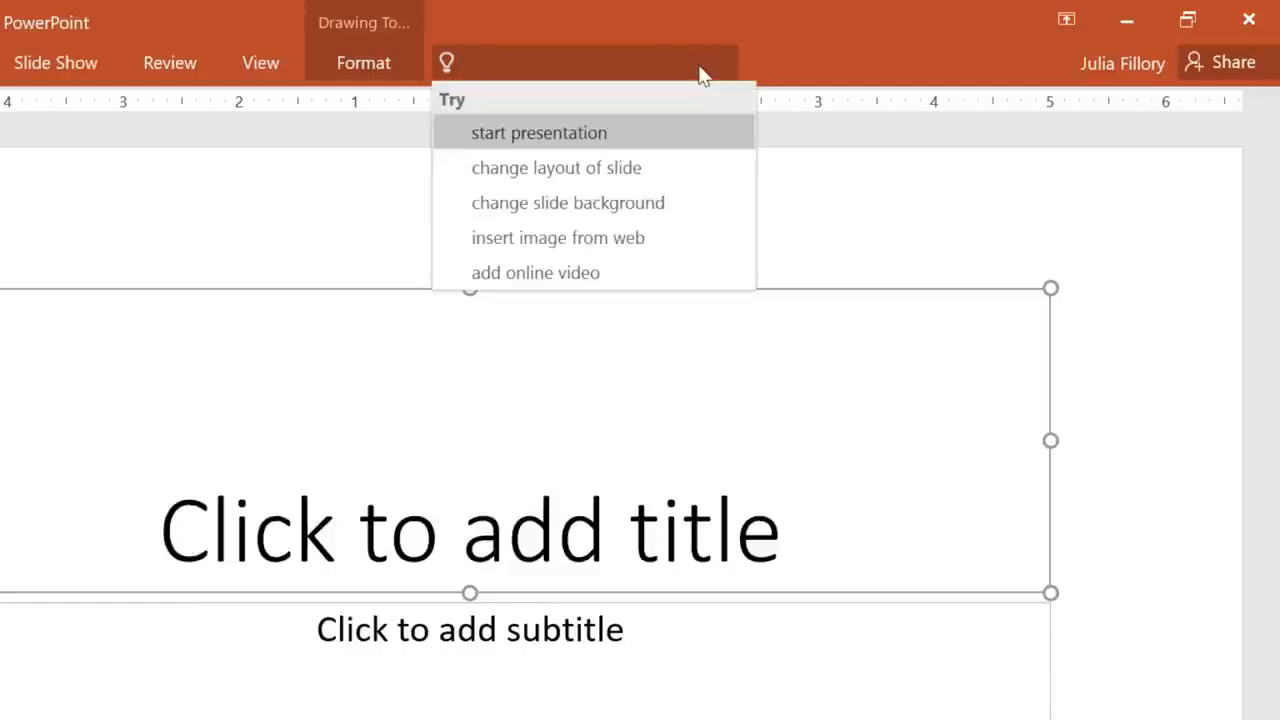
type("add sh")
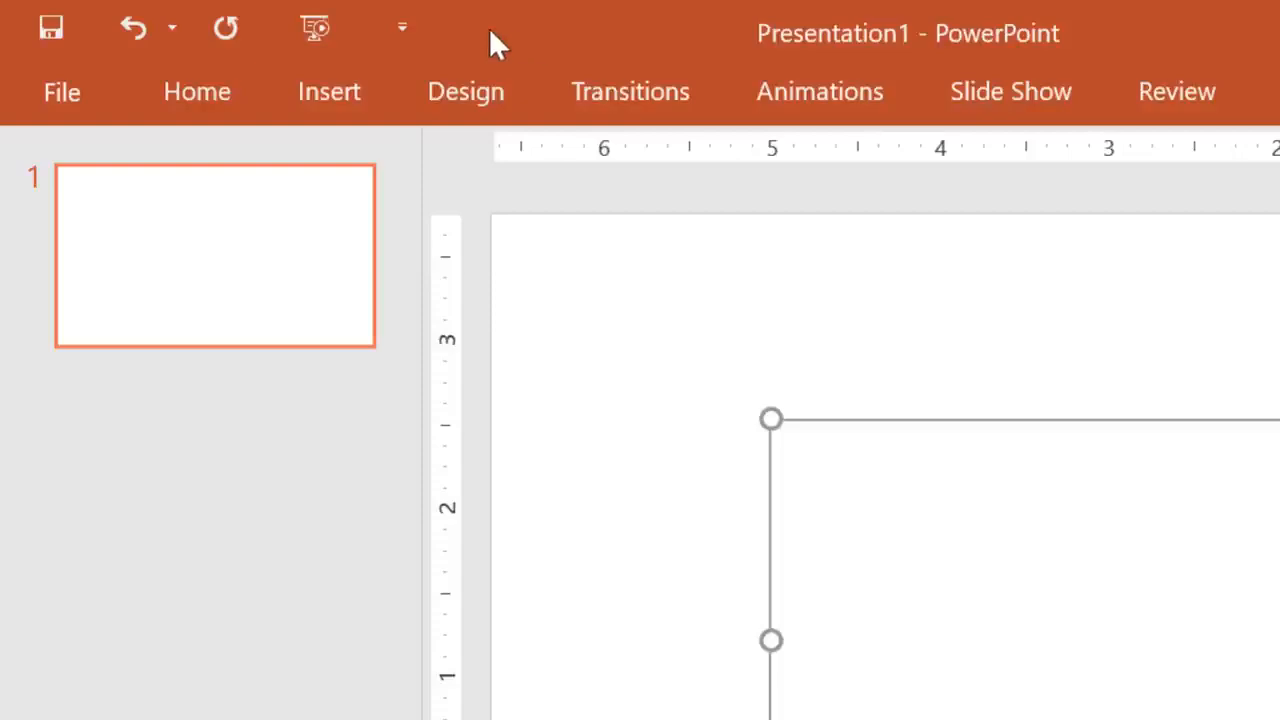
mouse_move(402, 28)
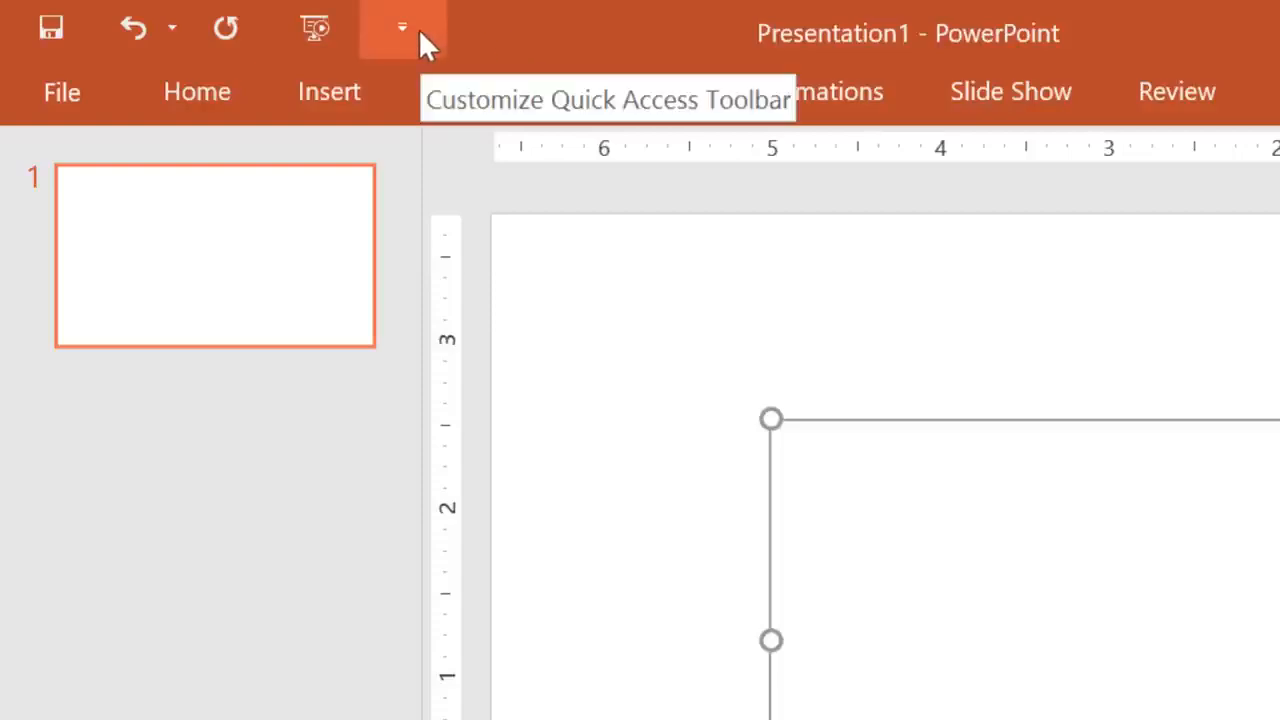
Step: Add the New and Quick Print commands to the Quick Access Toolbar
left_click(402, 28)
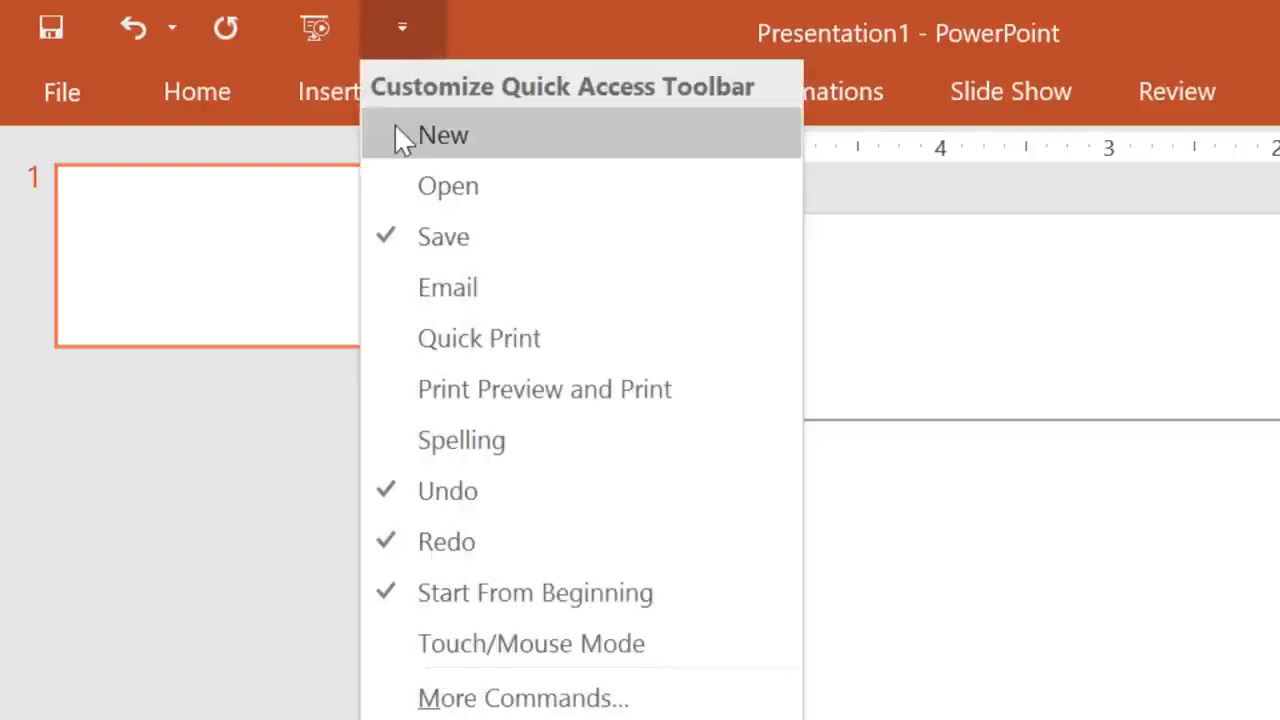
left_click(444, 136)
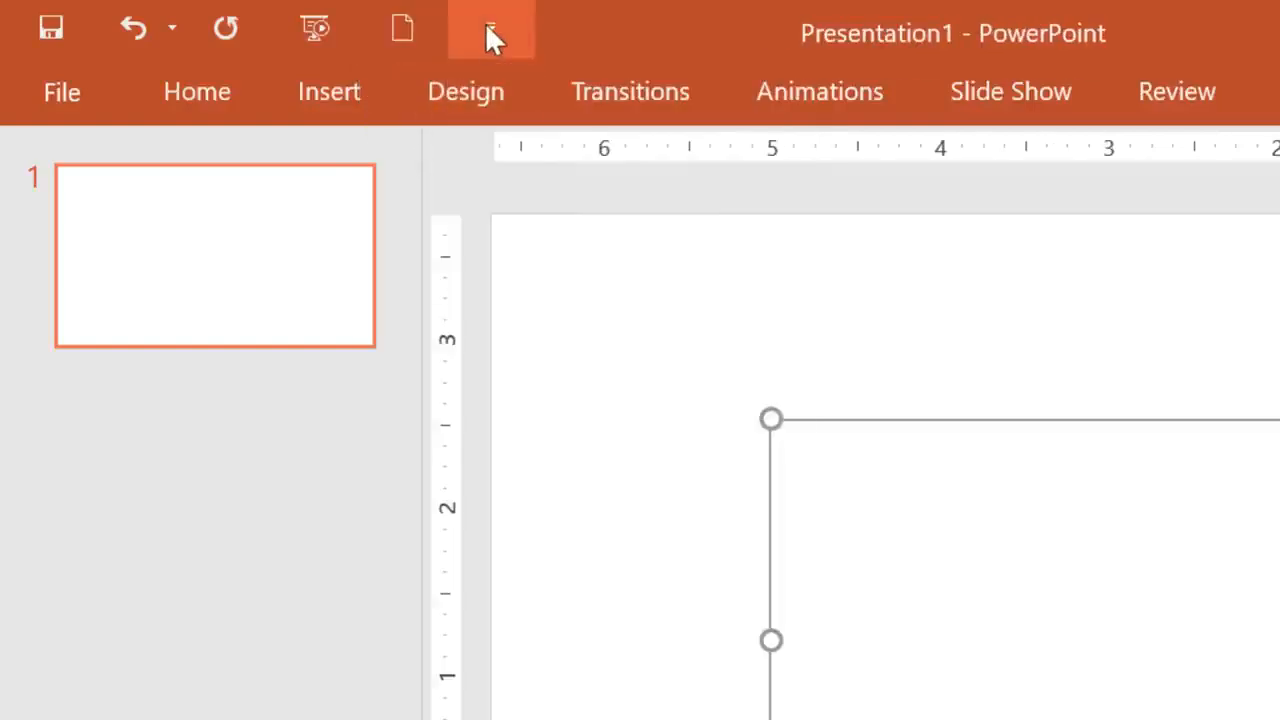
left_click(490, 28)
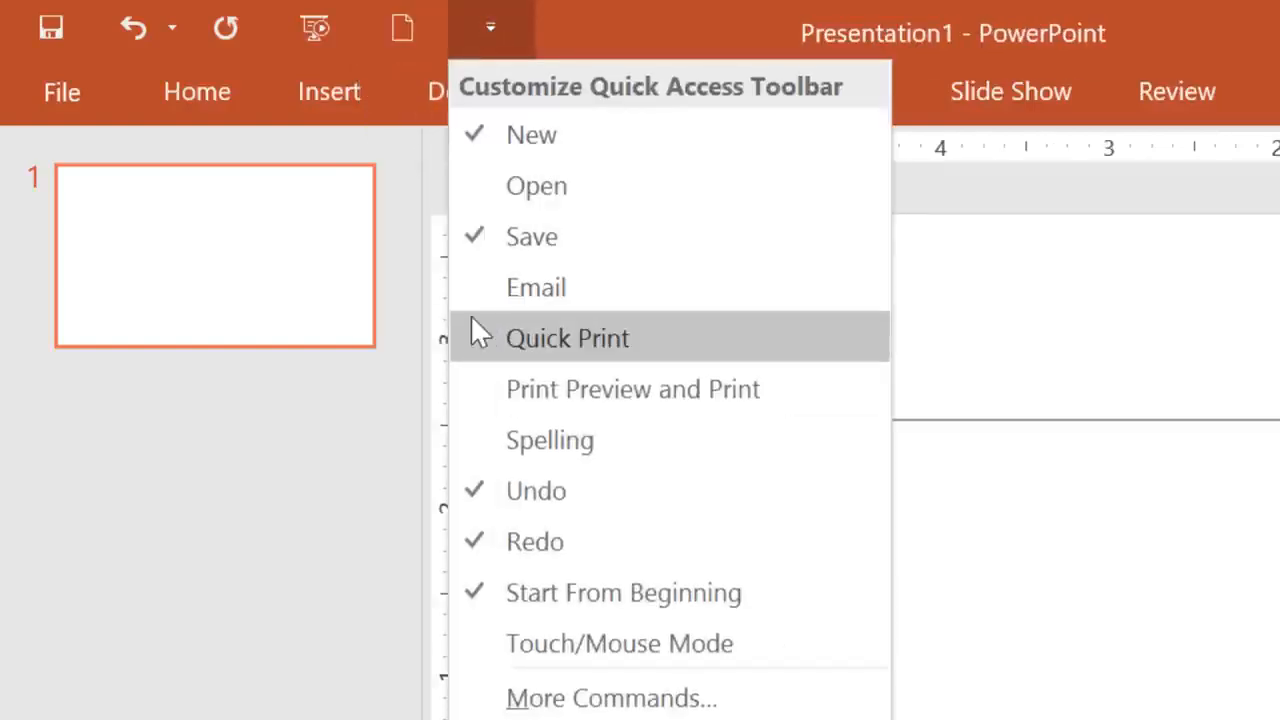
left_click(568, 336)
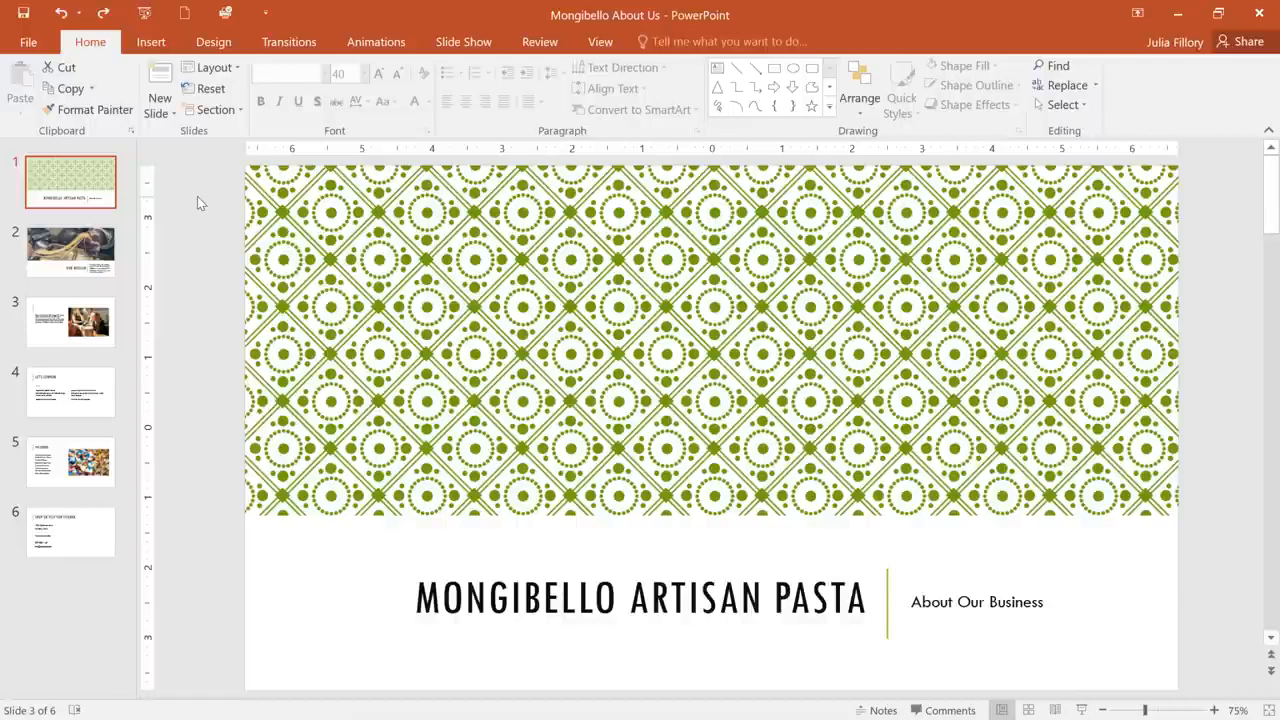
Step: Give slide 3 the title 'OUR TEAM' in its title placeholder
left_click(70, 250)
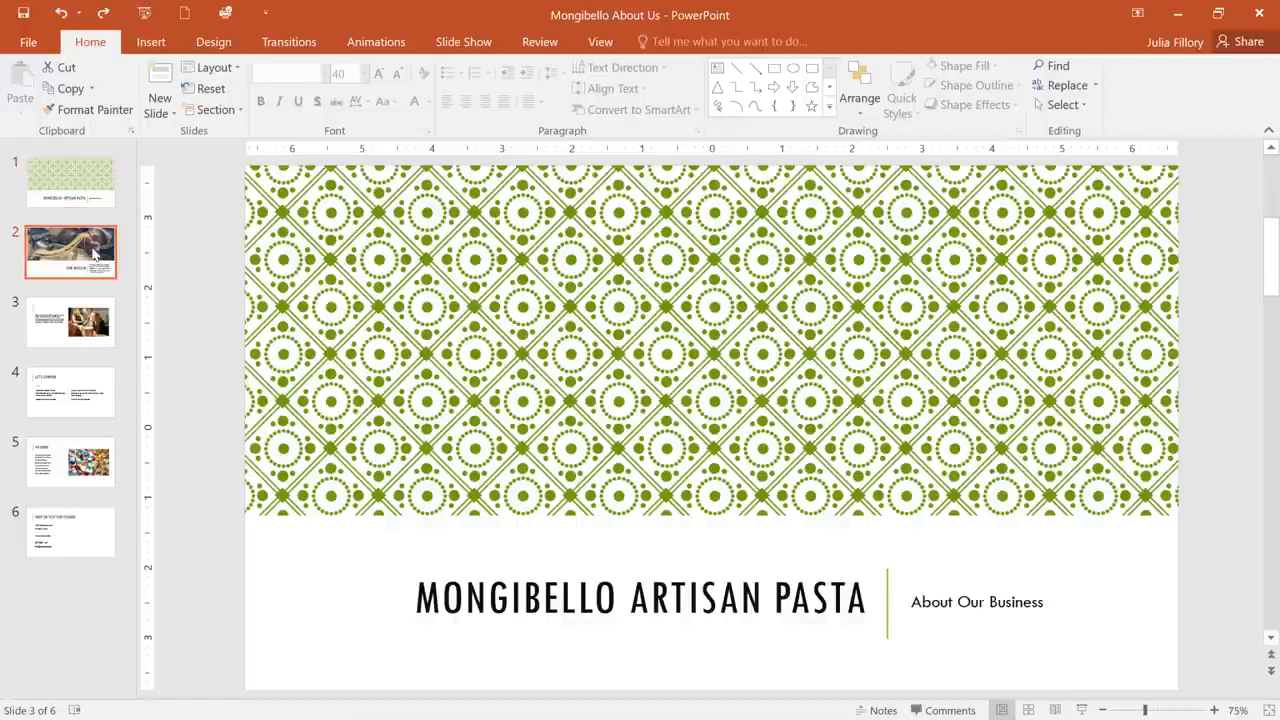
left_click(70, 322)
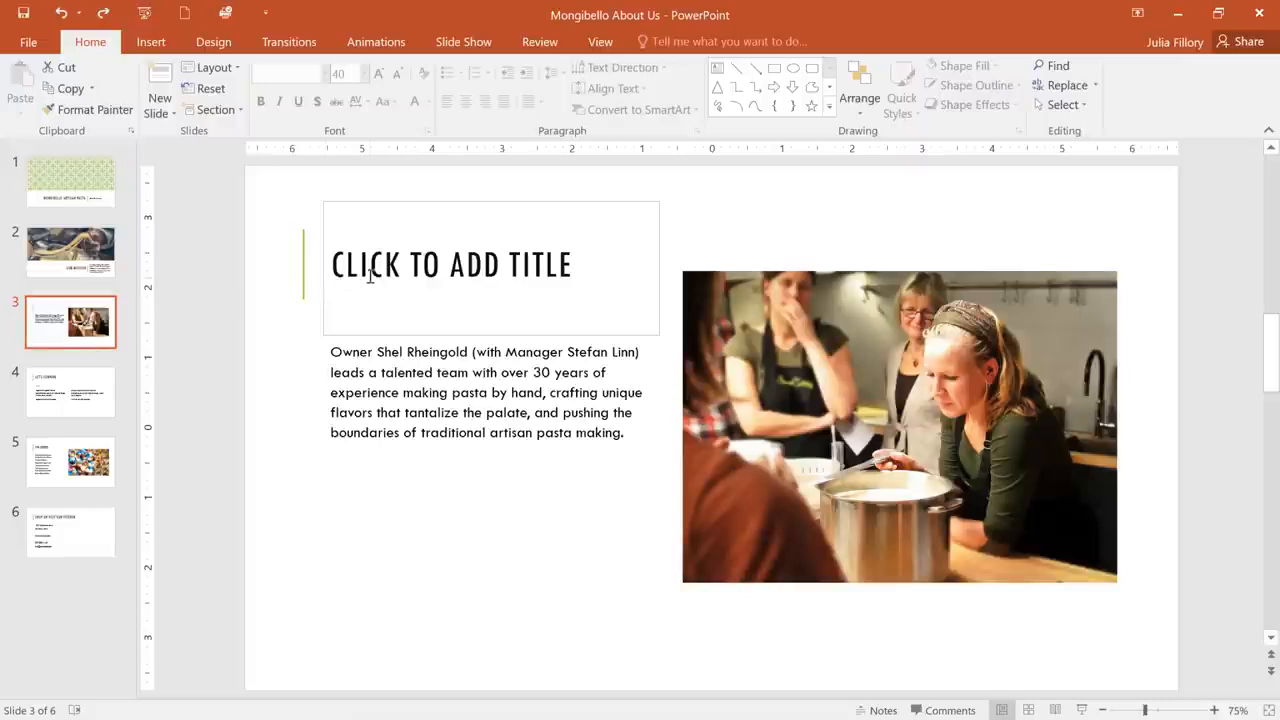
type("OU")
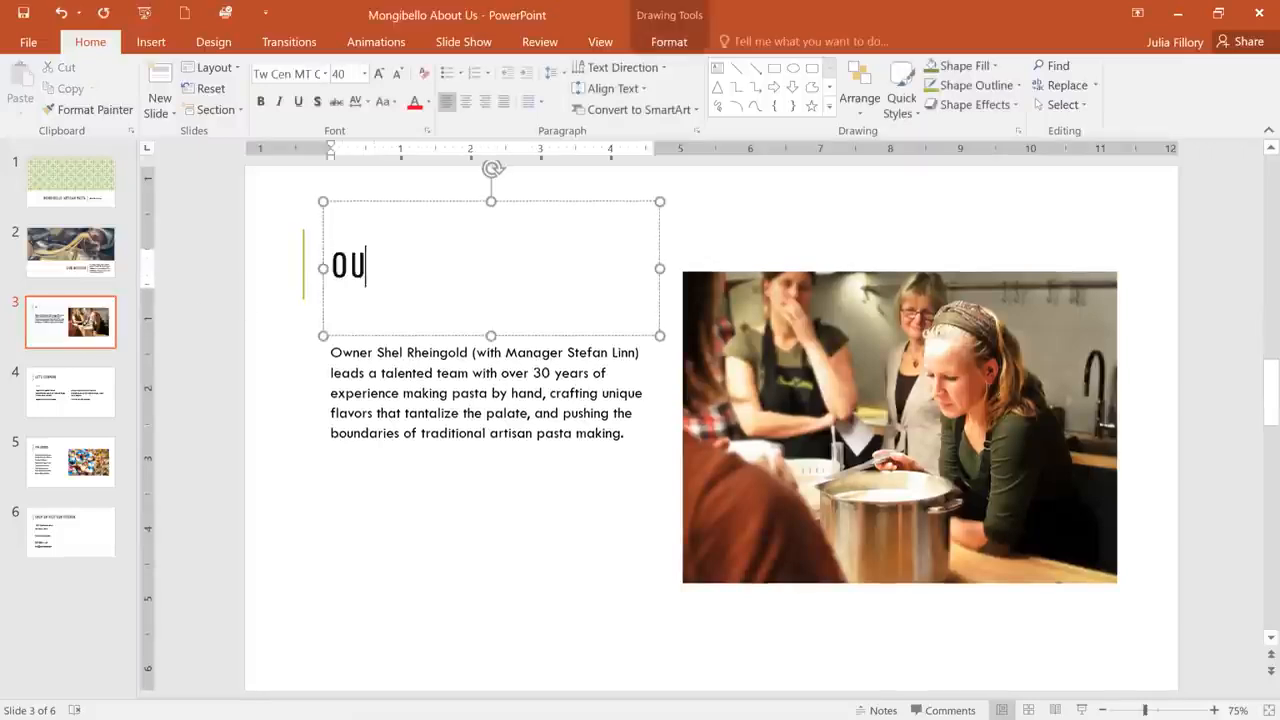
type("R TEAM")
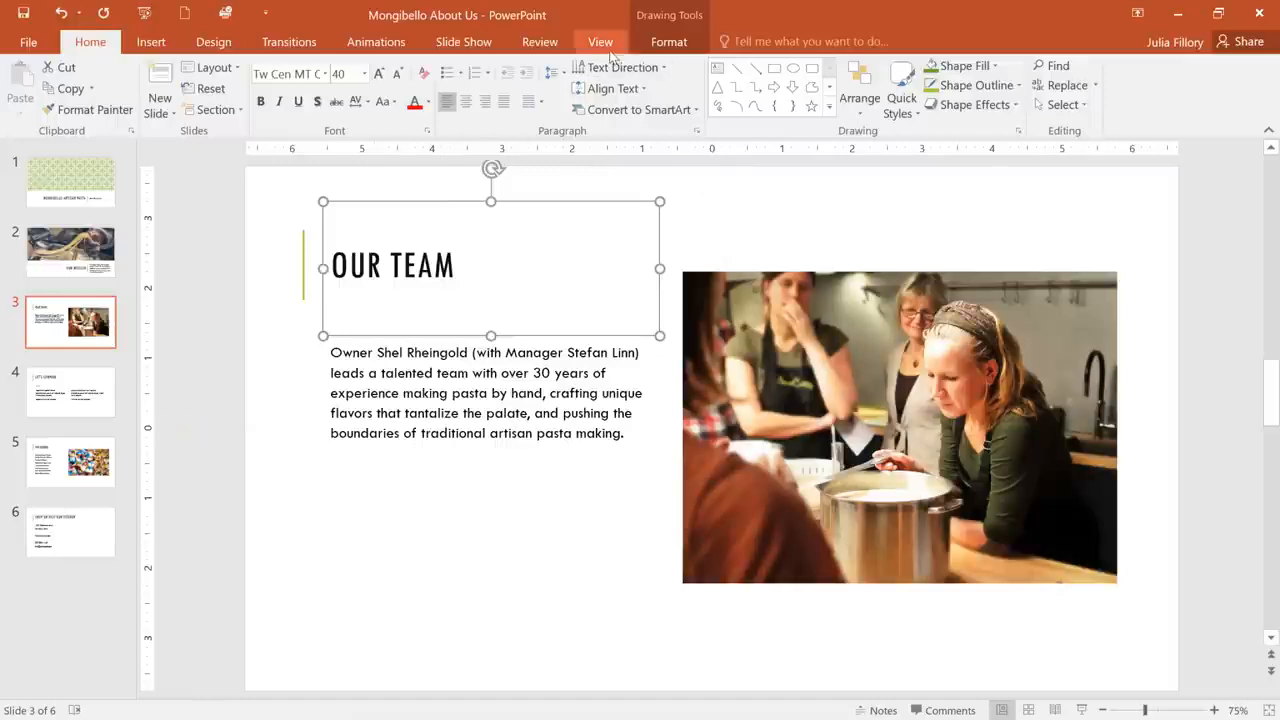
Step: Turn on Gridlines and Guides from the View tab's Show group
left_click(600, 40)
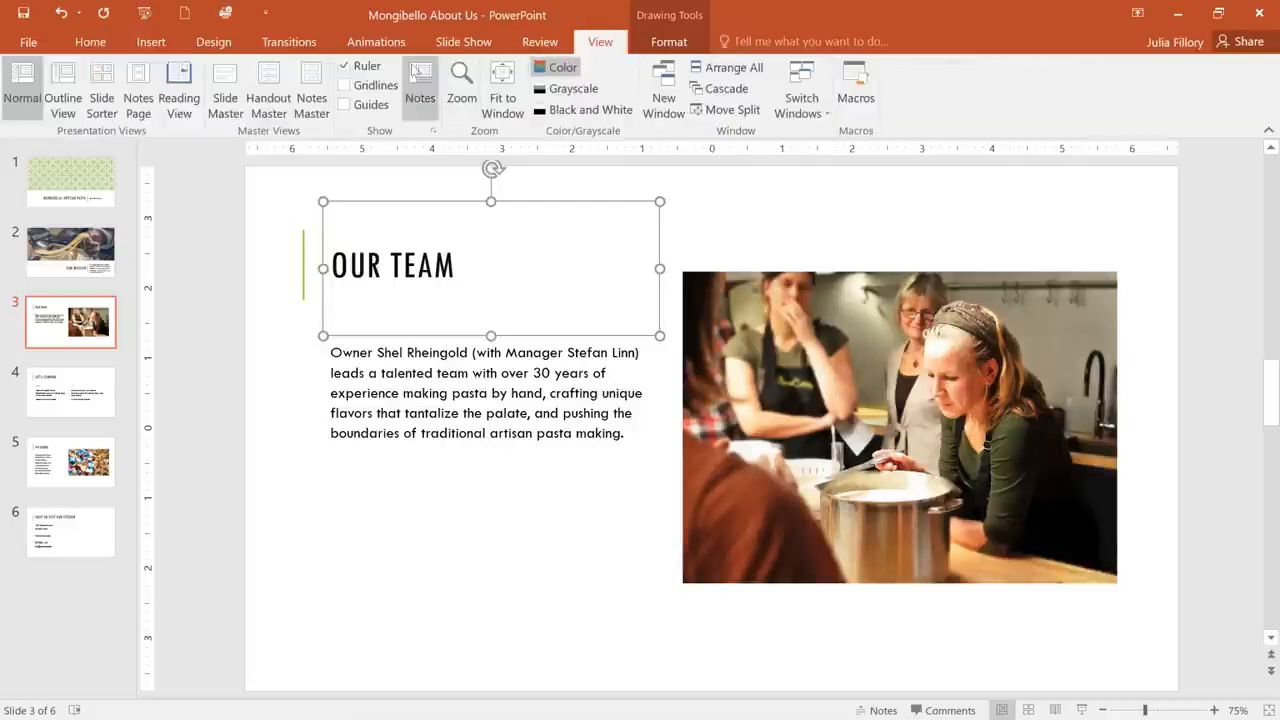
mouse_move(344, 66)
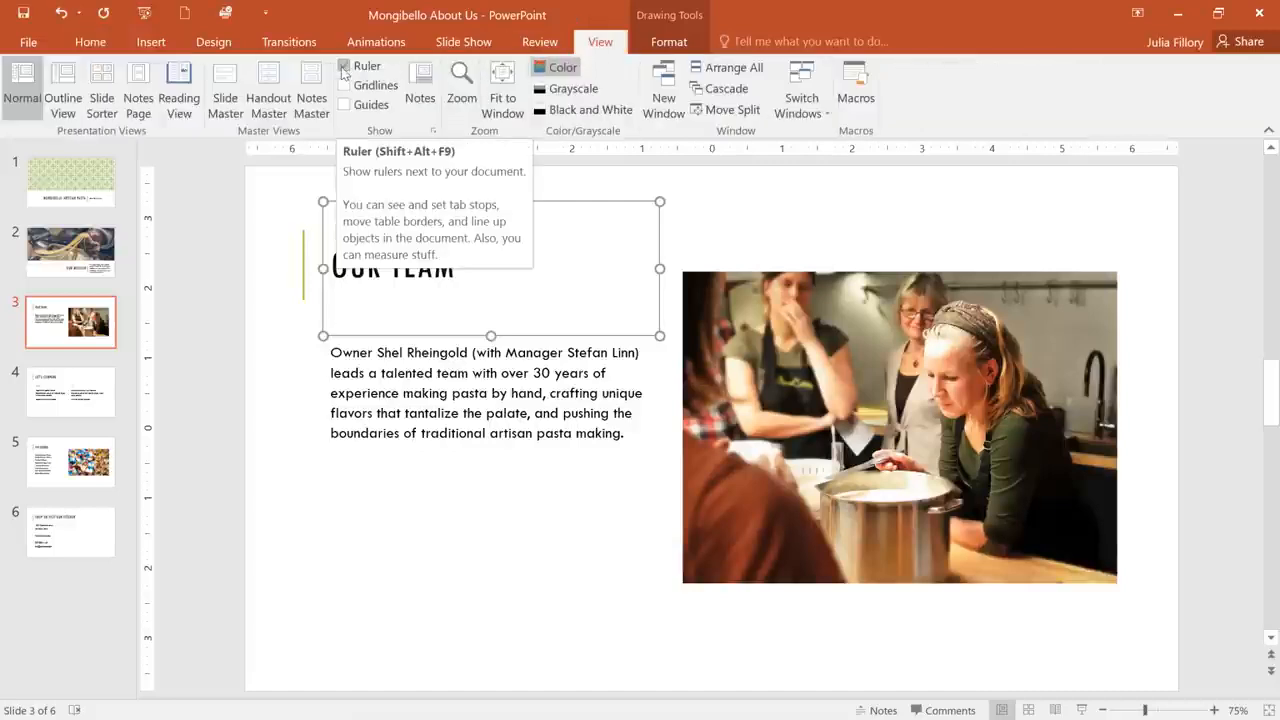
left_click(344, 64)
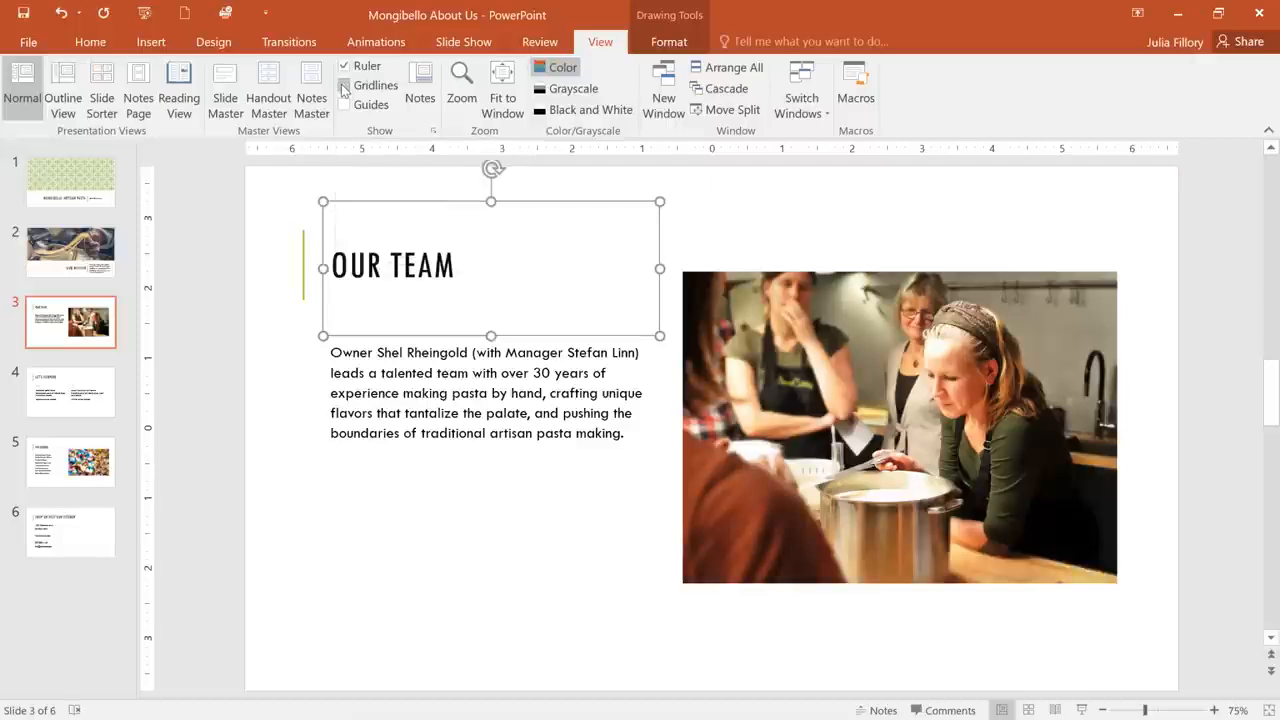
left_click(344, 84)
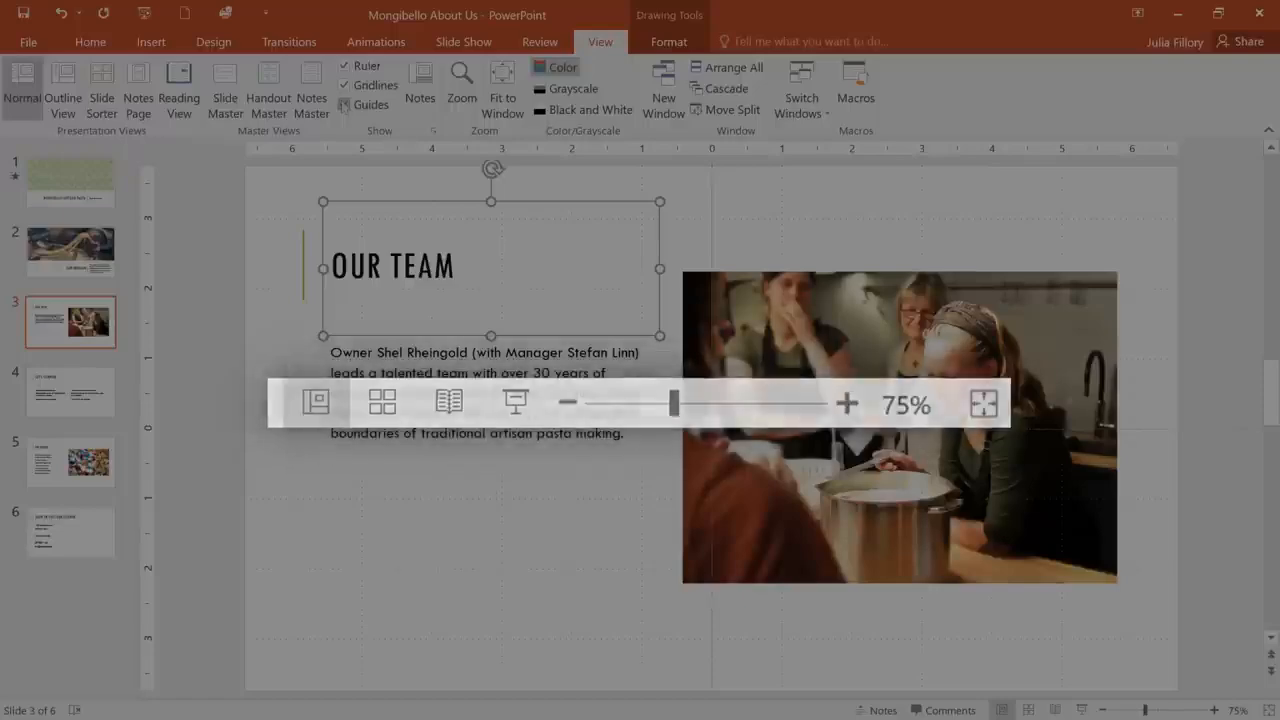
Step: Zoom the slide out and back in, view Slide Sorter, then return to Normal view on slide 1
left_click(844, 510)
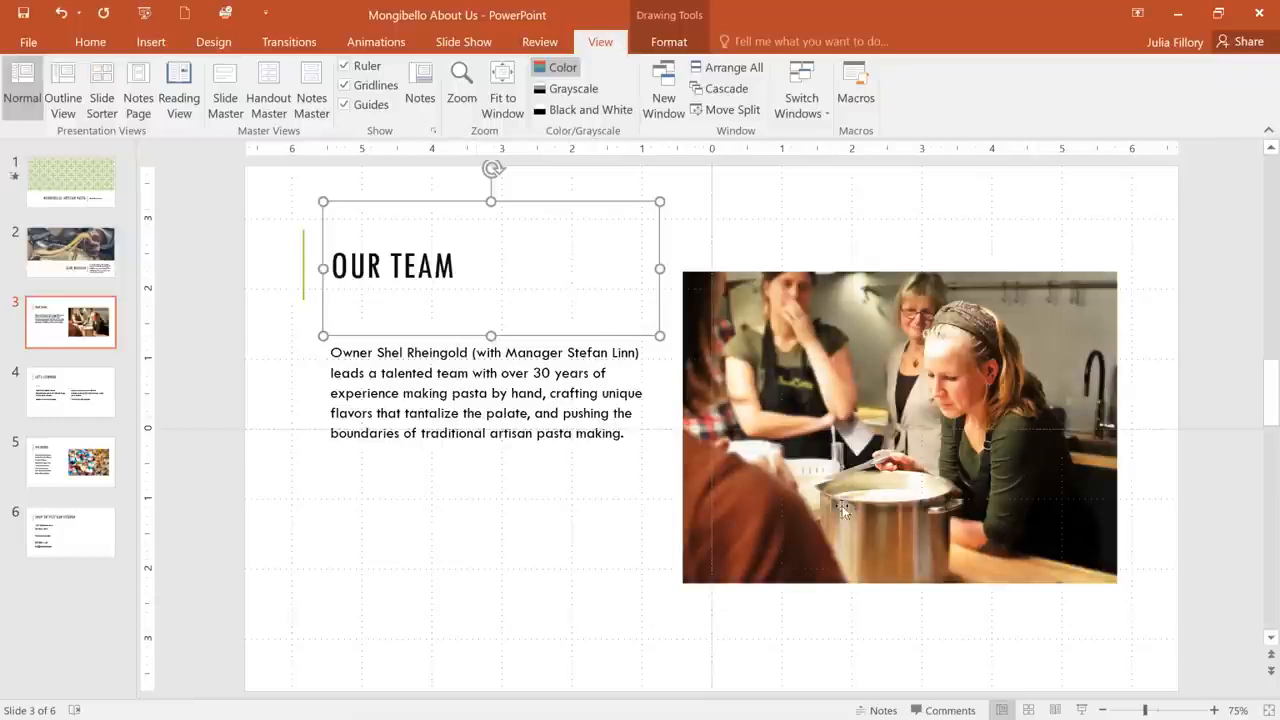
mouse_move(1148, 710)
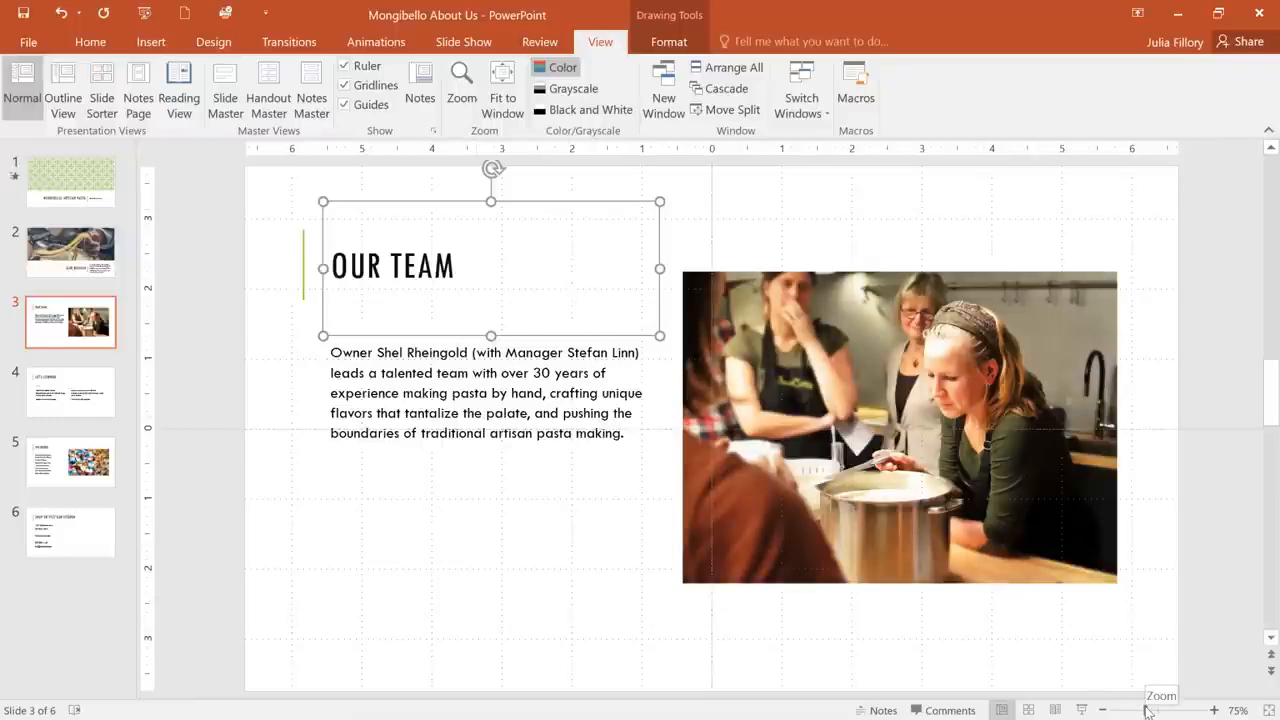
left_click(1124, 710)
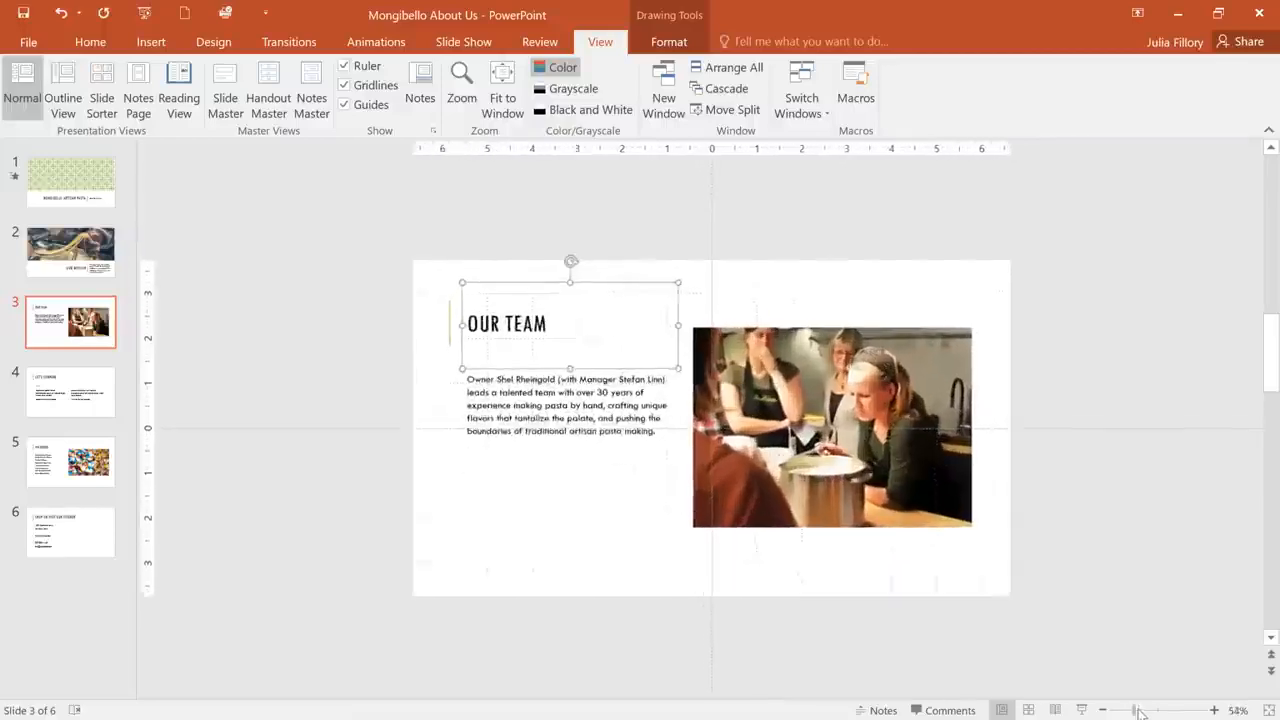
left_click_drag(1140, 710, 1156, 710)
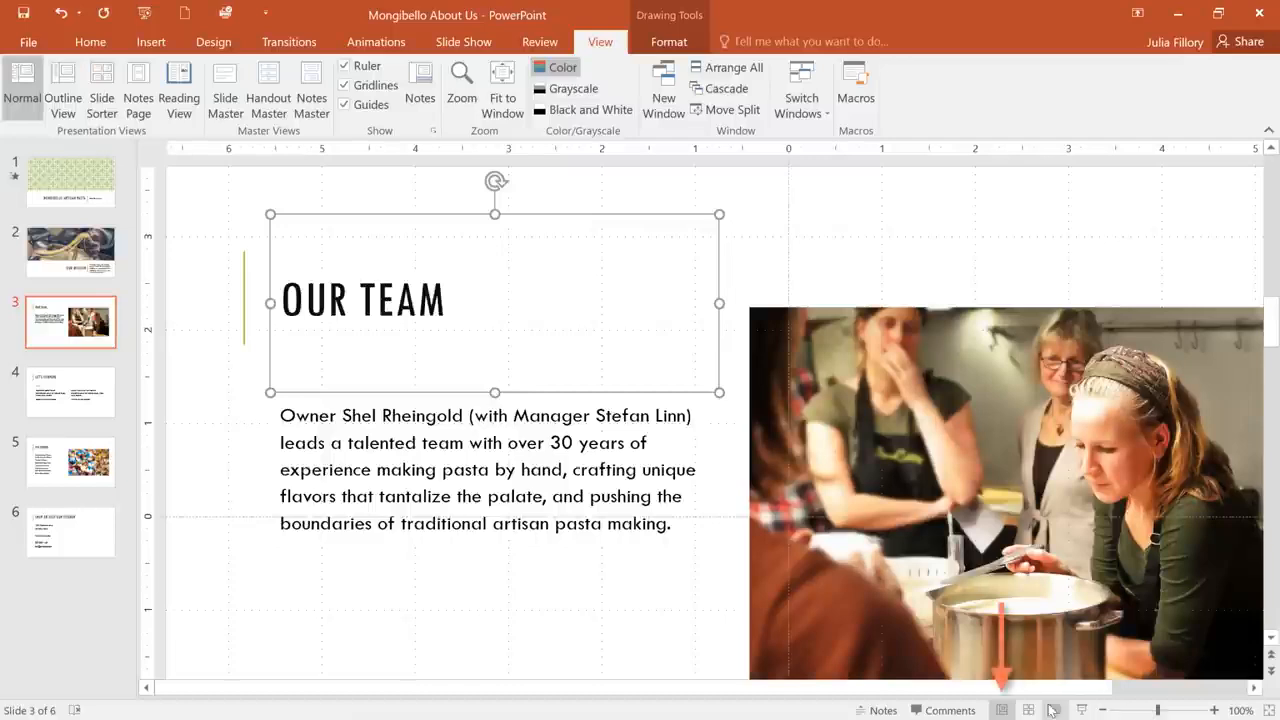
mouse_move(1004, 710)
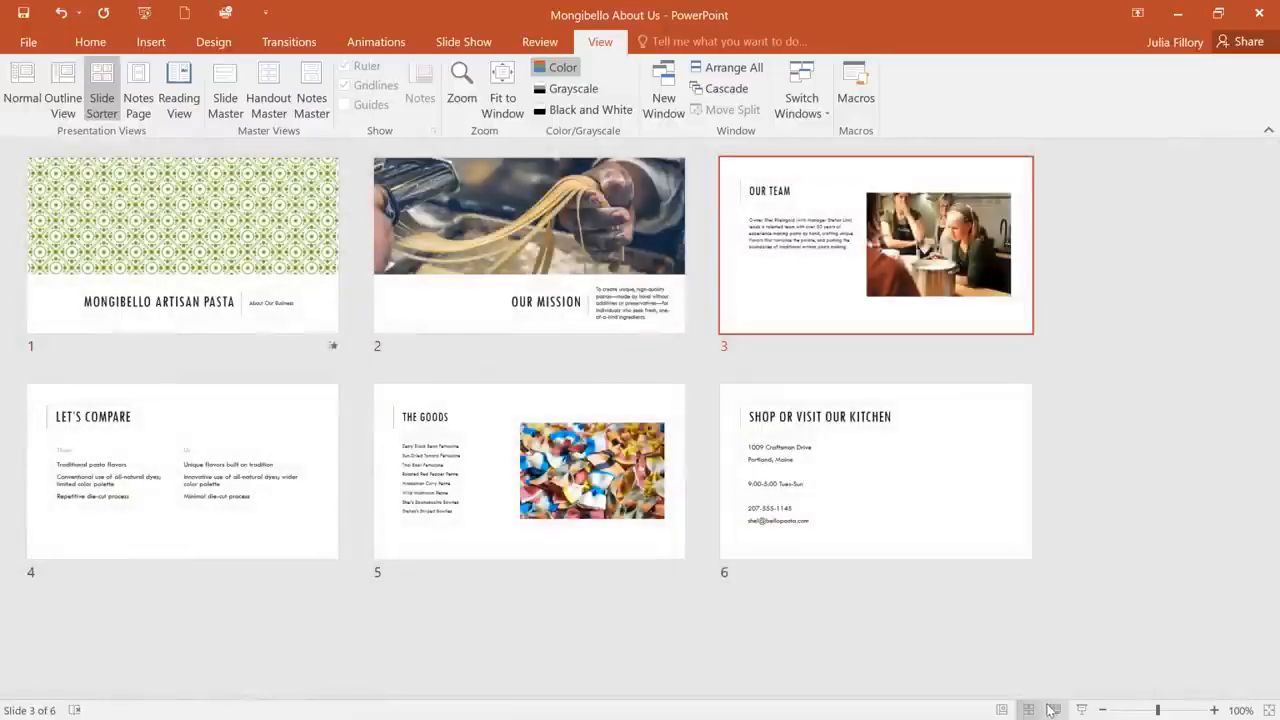
left_click(1050, 710)
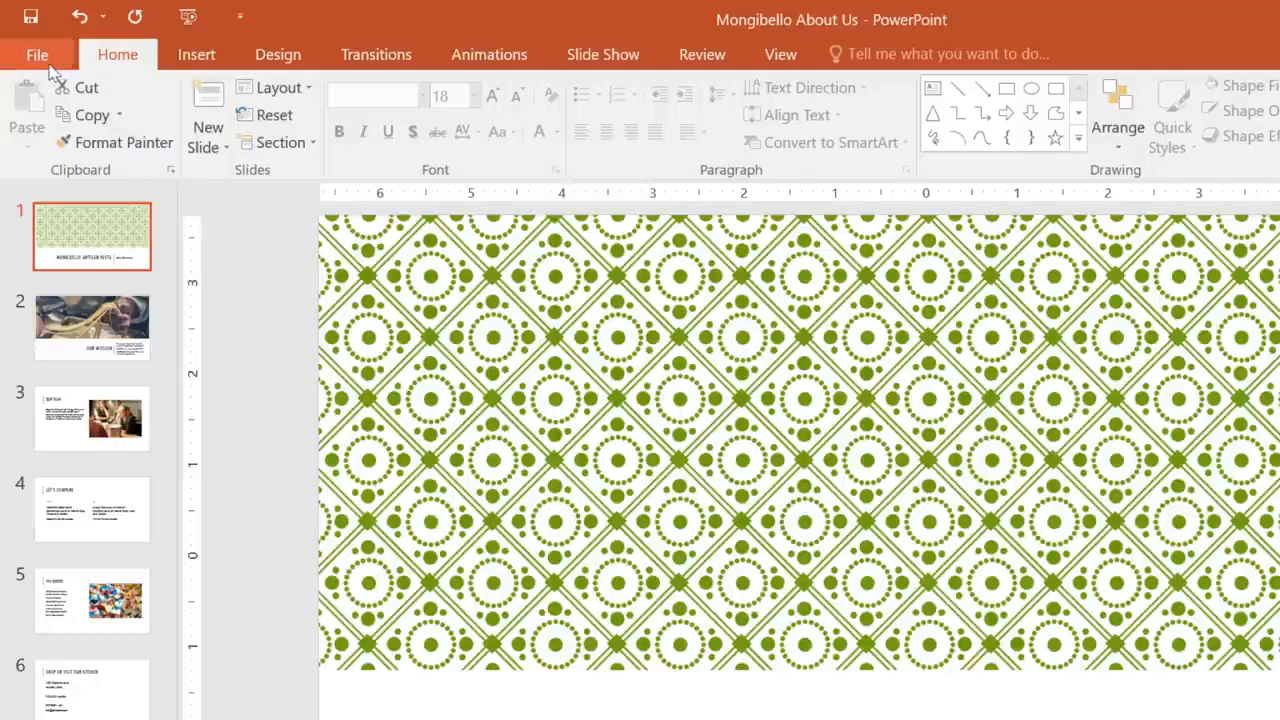
left_click(36, 54)
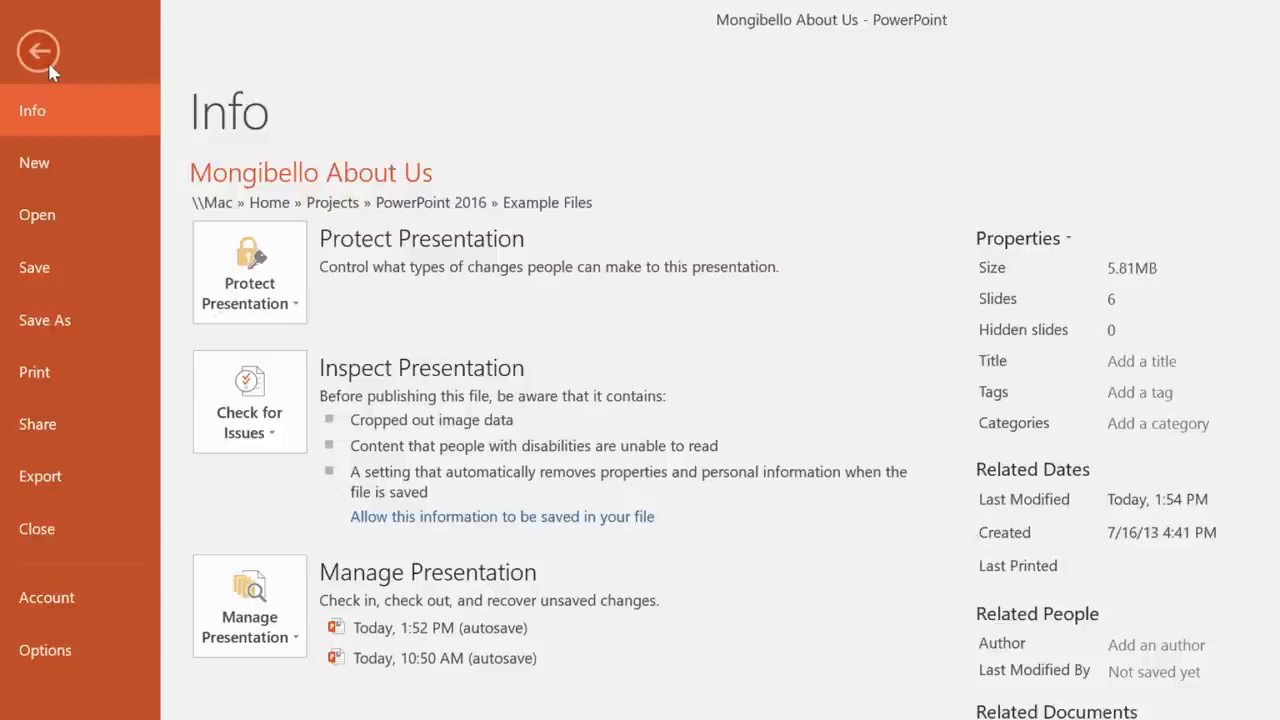
mouse_move(70, 164)
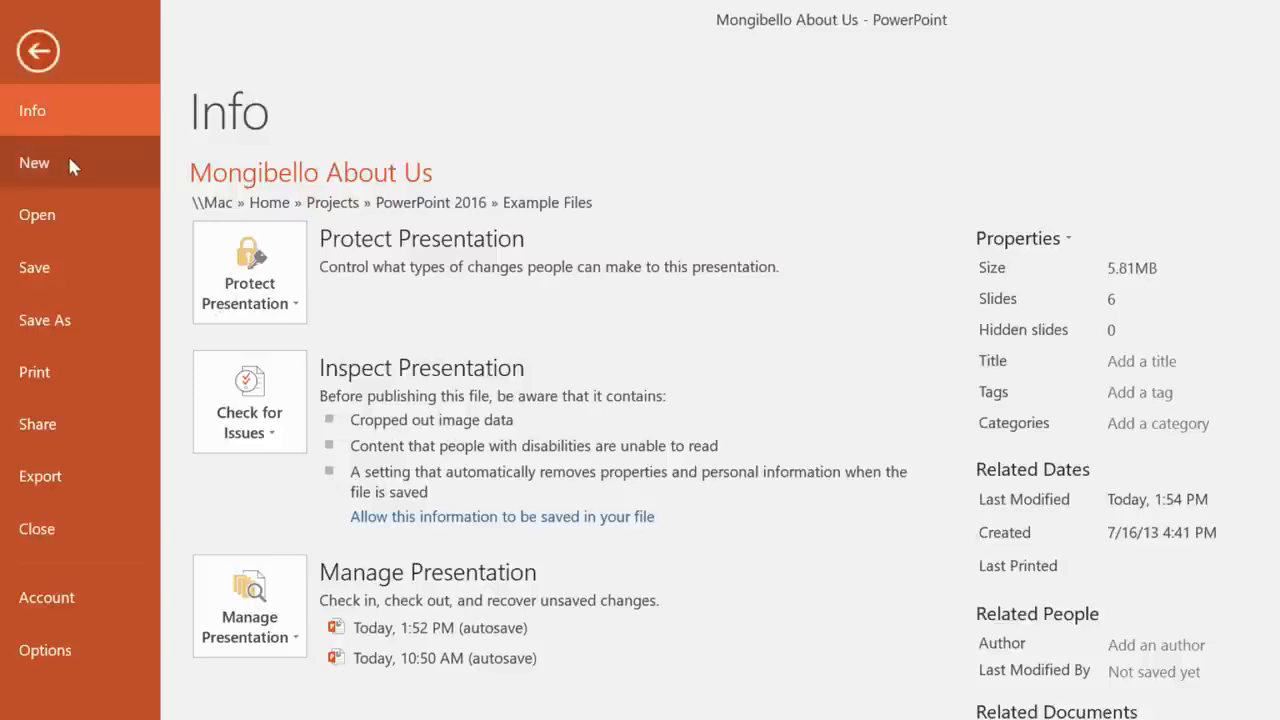
mouse_move(80, 268)
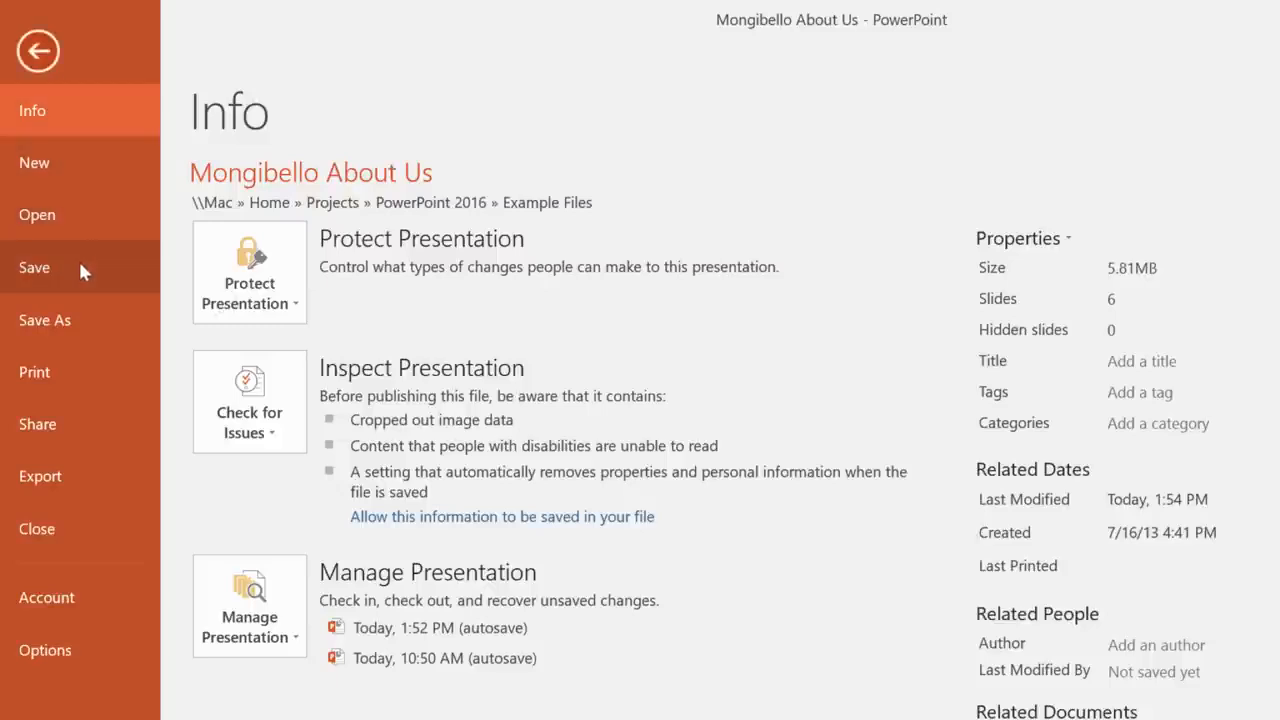
mouse_move(98, 372)
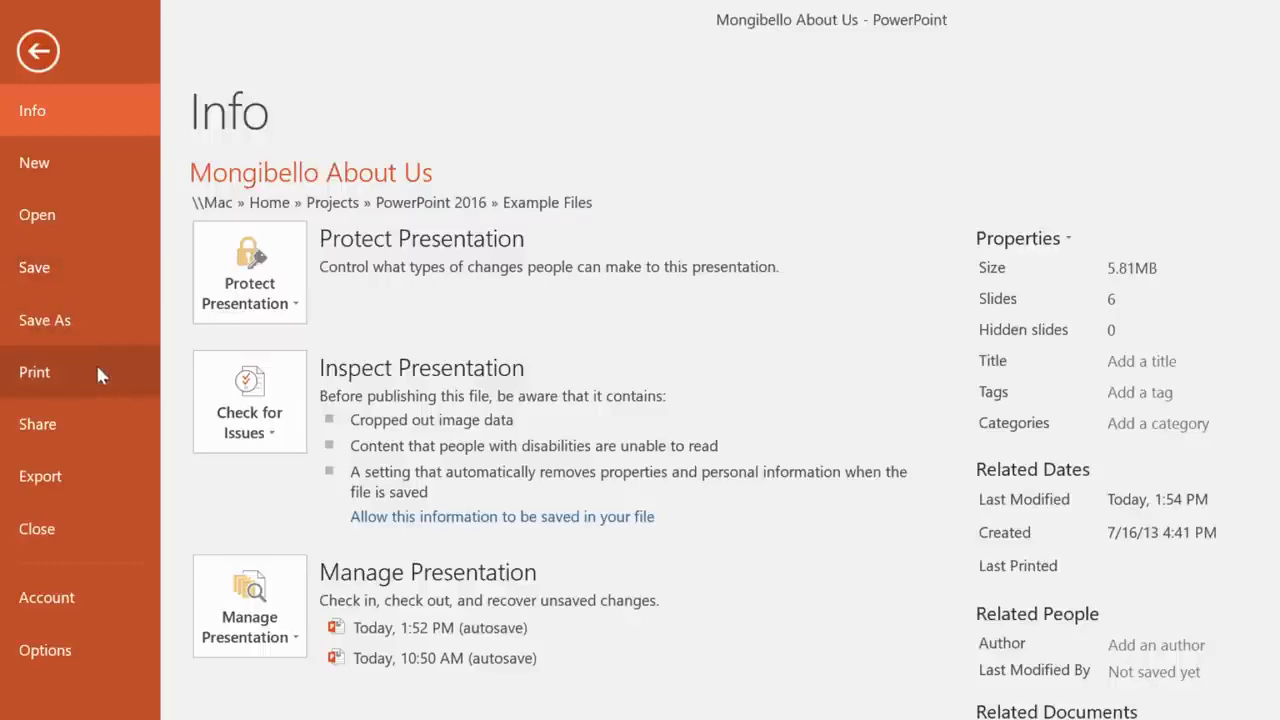
left_click(34, 370)
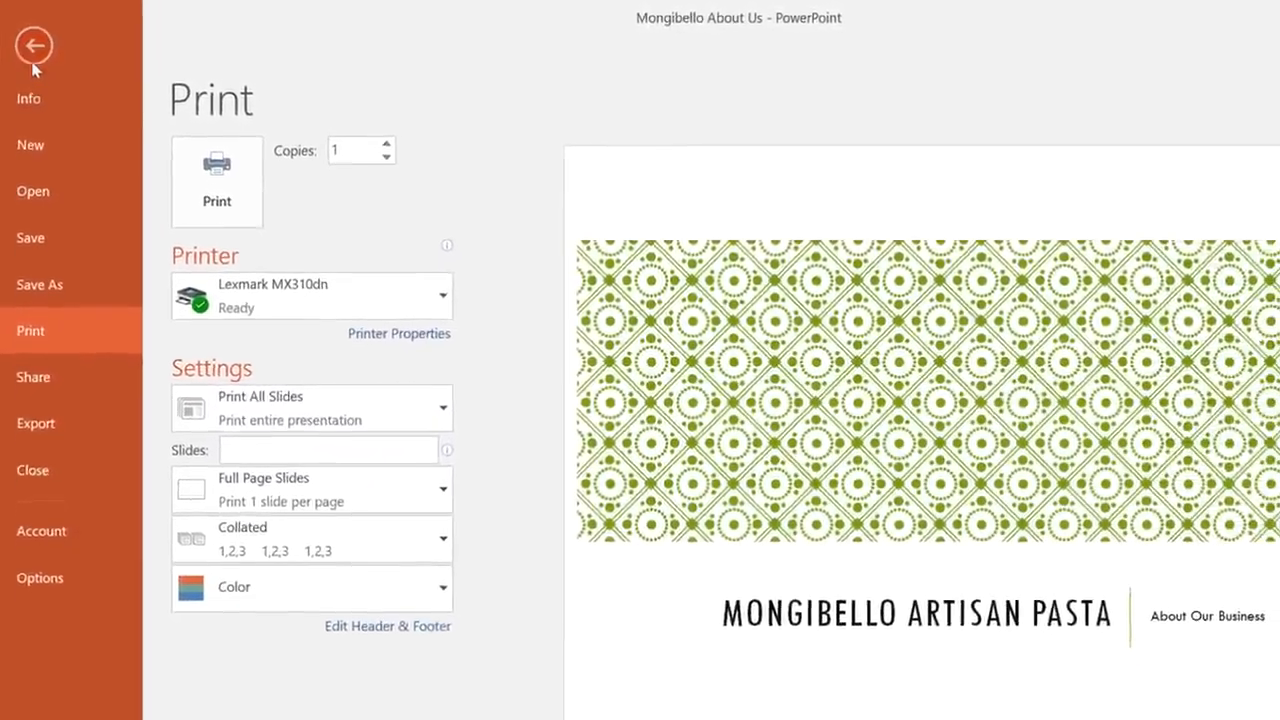
left_click(32, 46)
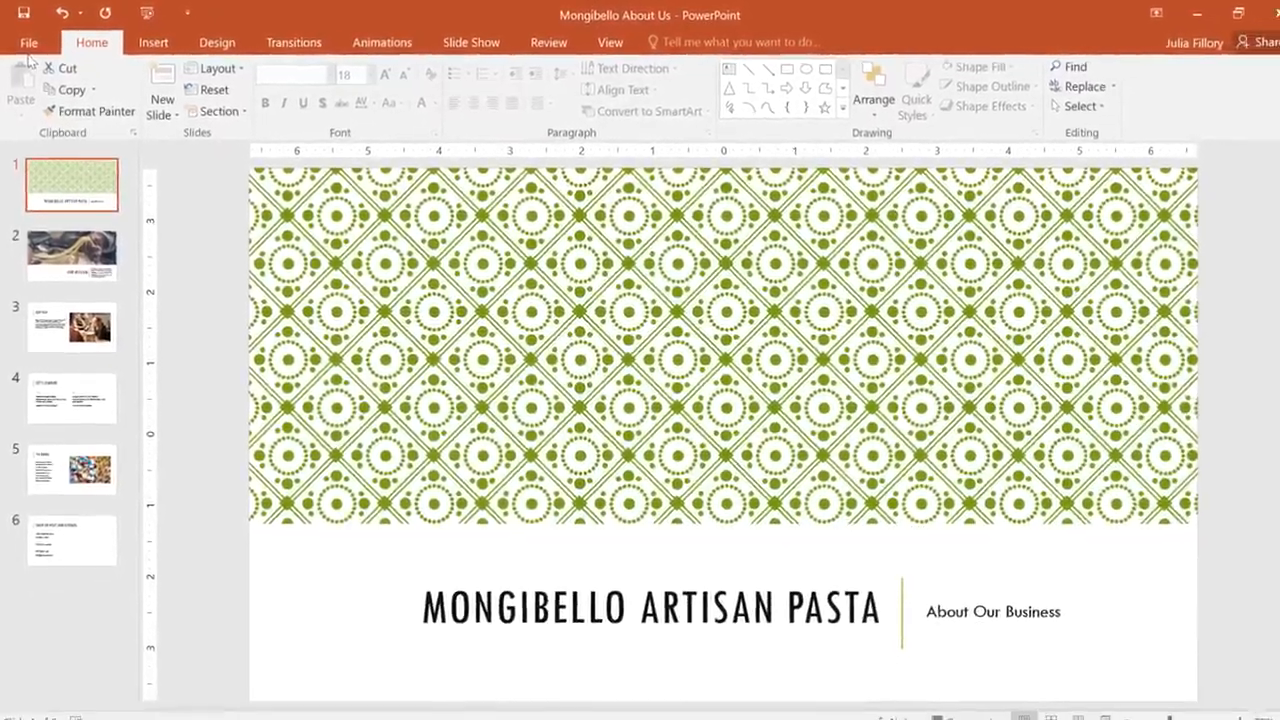